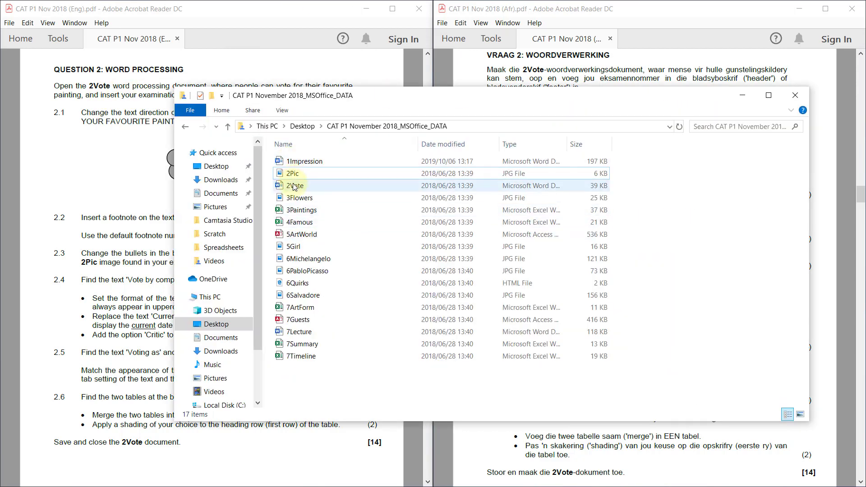
Open the 2Vote document from the exam data folder to view question 2.1
{"action": "double_click", "coordinate": [295, 186]}
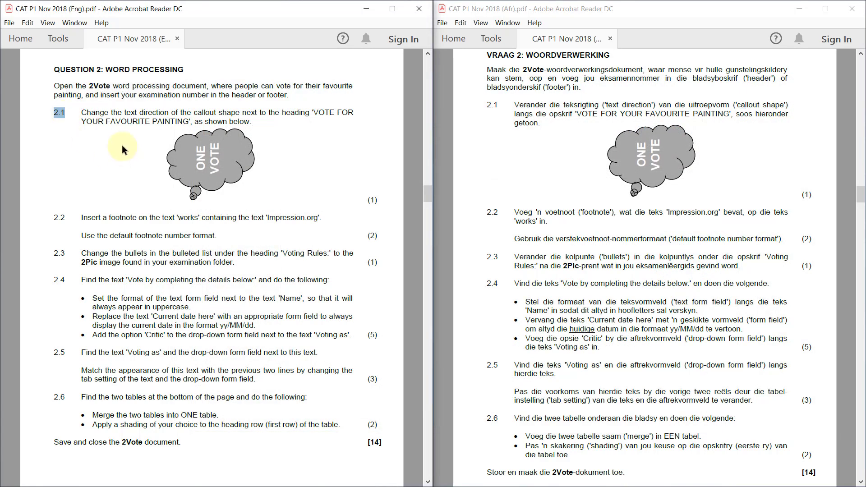
{"action": "mouse_move", "coordinate": [261, 120]}
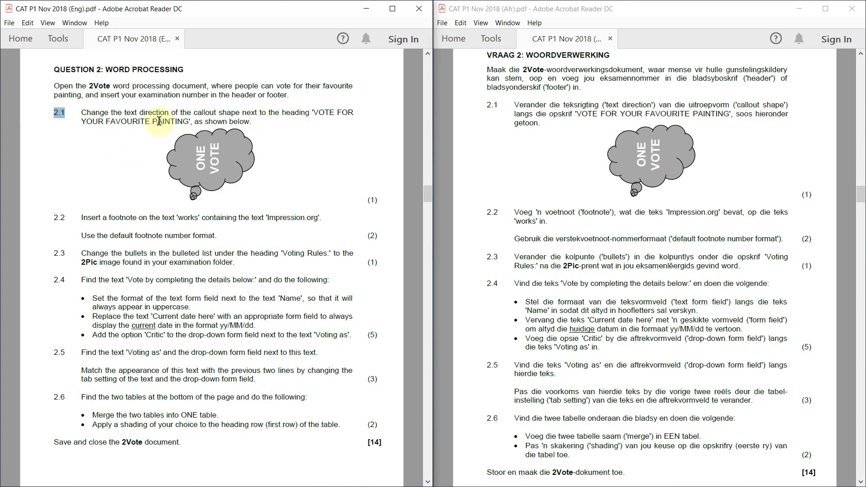
{"action": "mouse_move", "coordinate": [238, 121]}
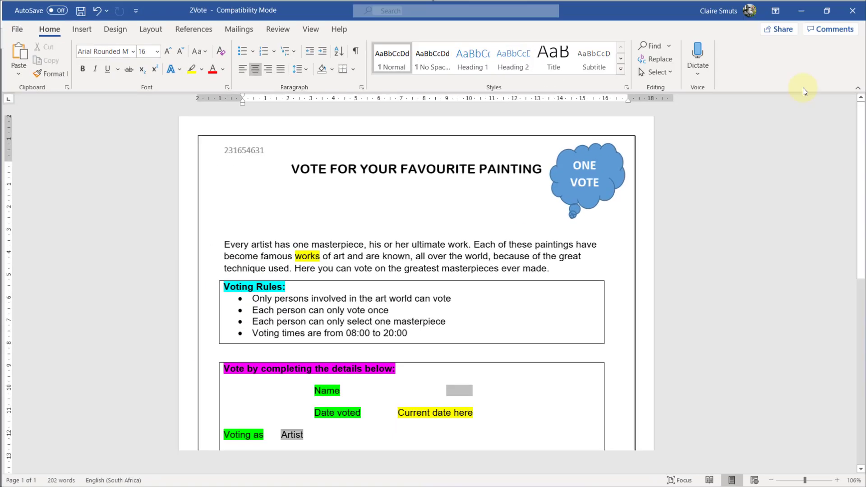
Rotate the ONE VOTE callout text to run vertically with Text Direction
{"action": "left_click", "coordinate": [587, 177]}
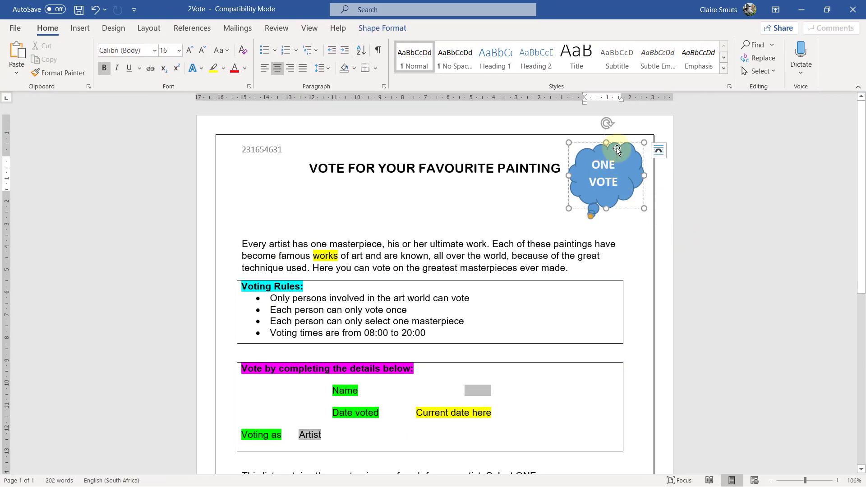
{"action": "left_click", "coordinate": [382, 28]}
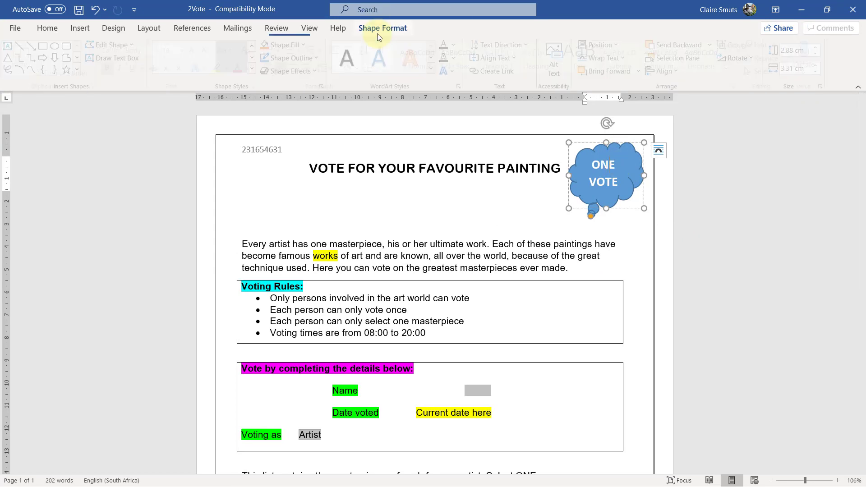
{"action": "left_click", "coordinate": [500, 45]}
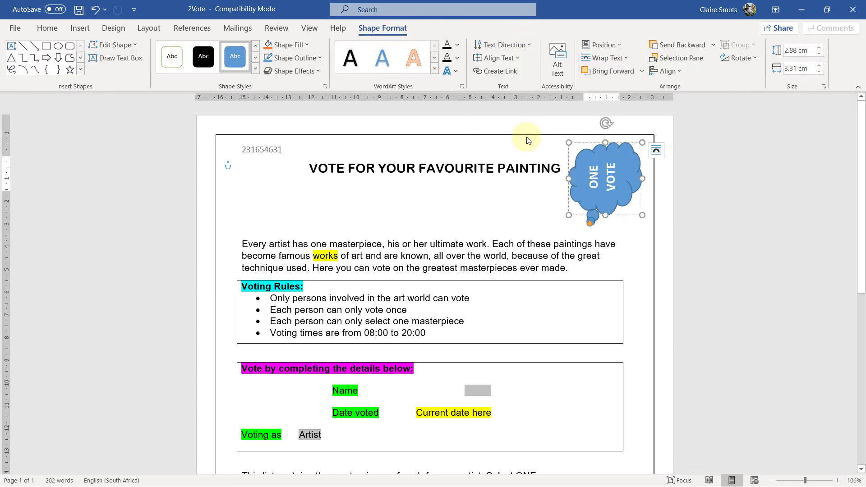
{"action": "left_click", "coordinate": [527, 140]}
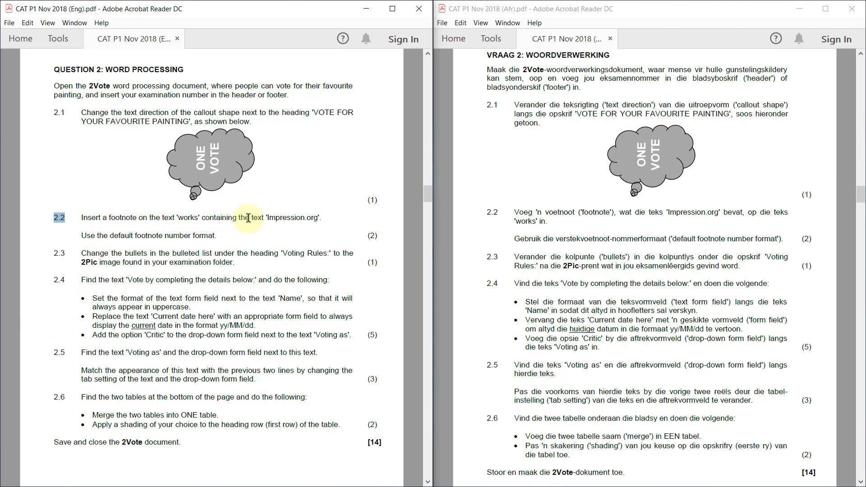
{"action": "mouse_move", "coordinate": [321, 217]}
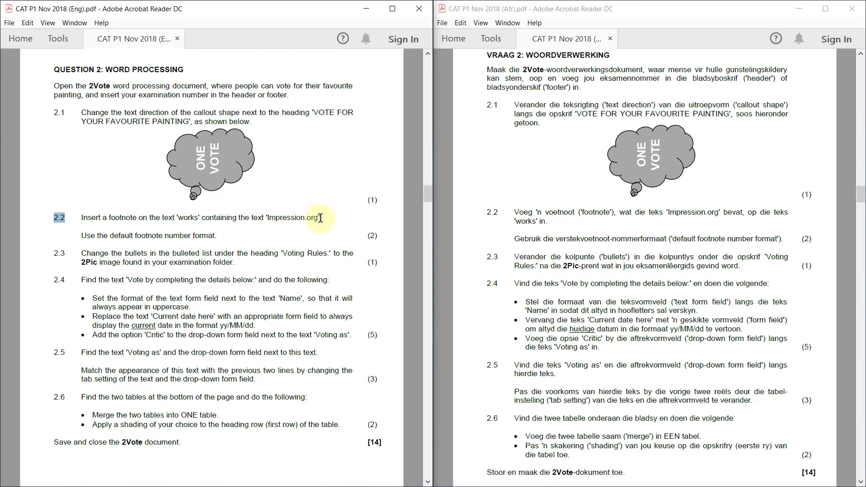
{"action": "mouse_move", "coordinate": [82, 232]}
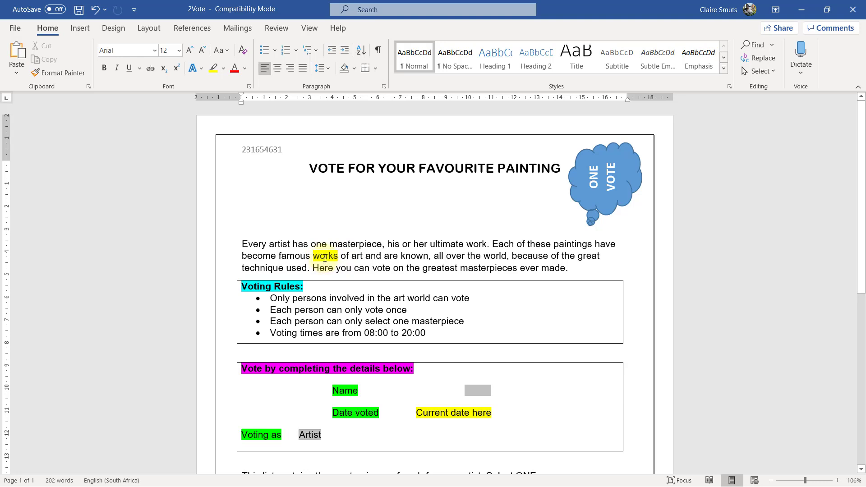
Place the cursor right after 'works' and show the References footnote tools
{"action": "left_click", "coordinate": [337, 255]}
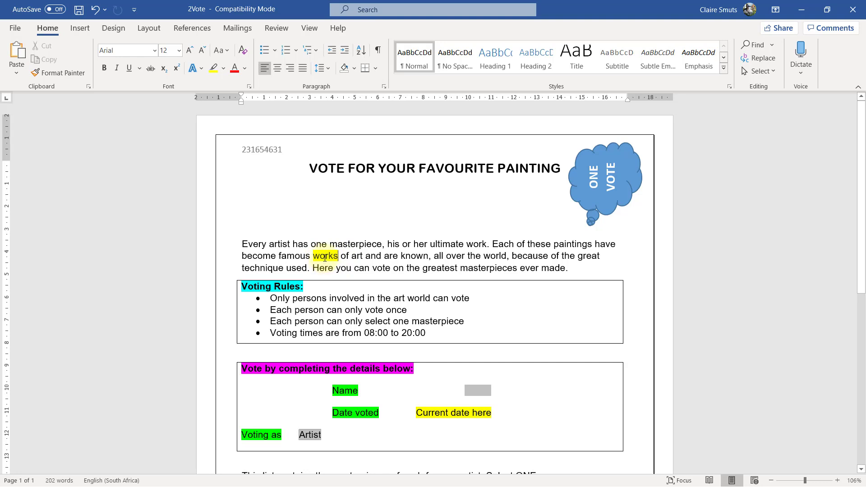
{"action": "left_click", "coordinate": [340, 256]}
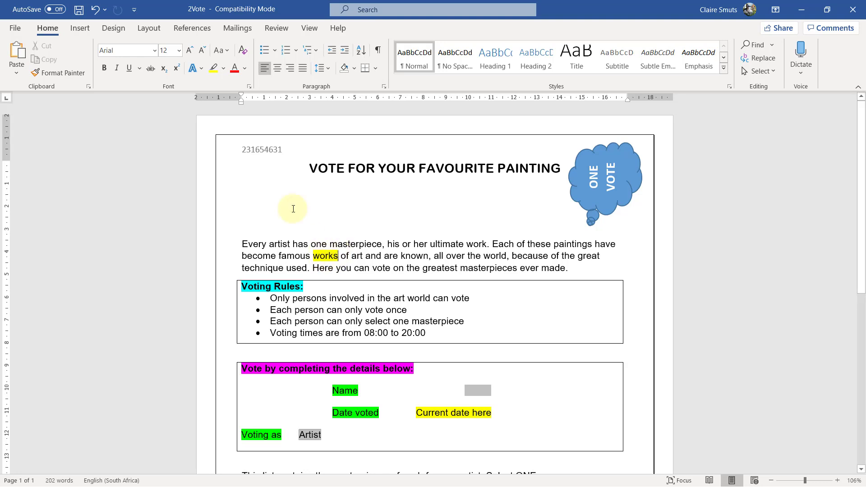
{"action": "left_click", "coordinate": [192, 27]}
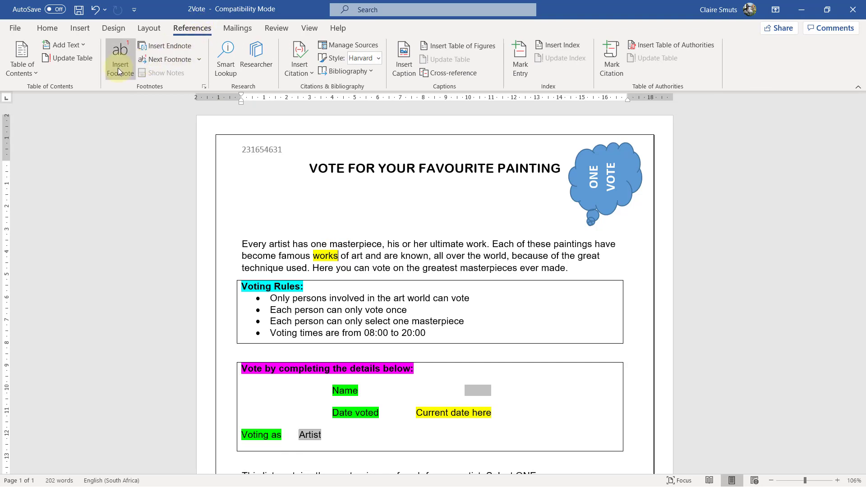
{"action": "mouse_move", "coordinate": [119, 59]}
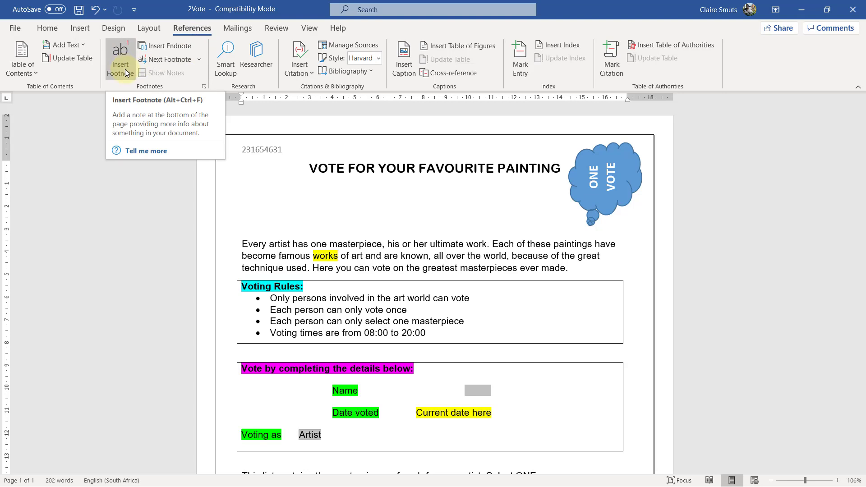
{"action": "mouse_move", "coordinate": [205, 86]}
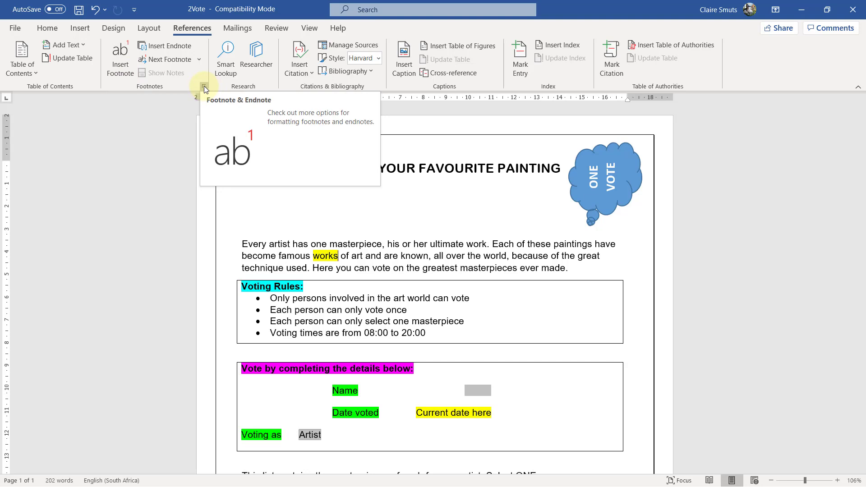
Insert a footnote on 'works' using 1, 2, 3 numbering at the bottom of the page
{"action": "left_click", "coordinate": [204, 86]}
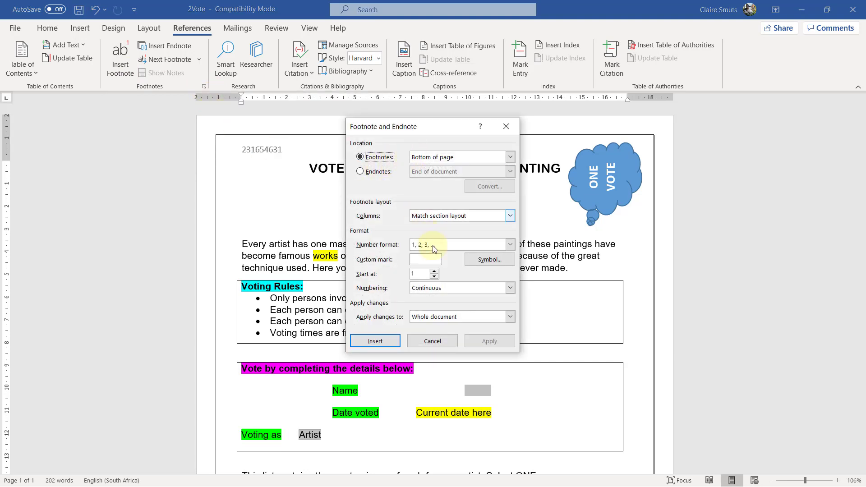
{"action": "mouse_move", "coordinate": [510, 303]}
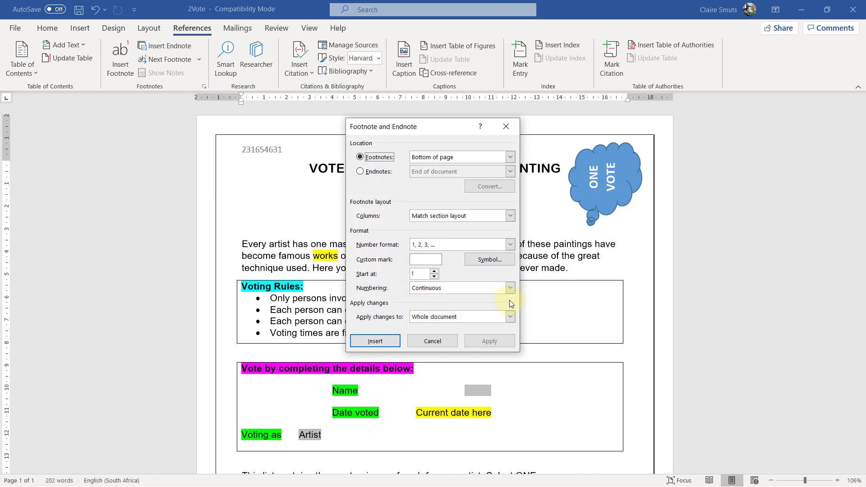
{"action": "left_click", "coordinate": [509, 157]}
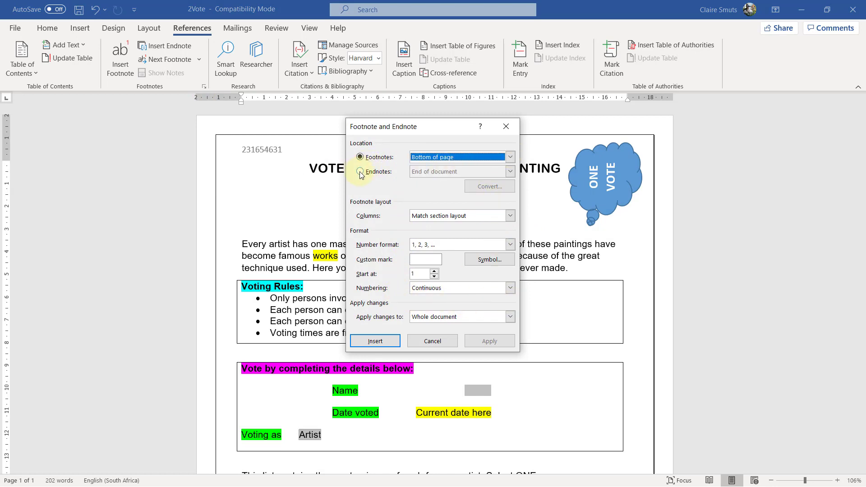
{"action": "left_click", "coordinate": [509, 244]}
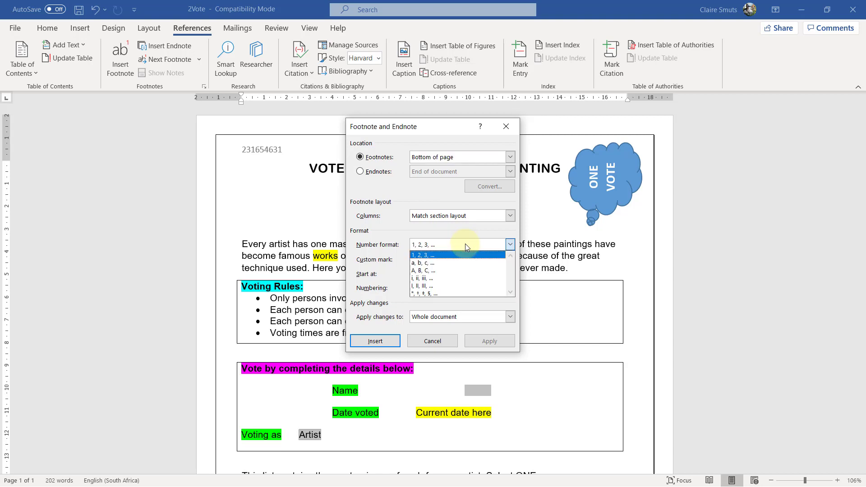
{"action": "left_click", "coordinate": [428, 255]}
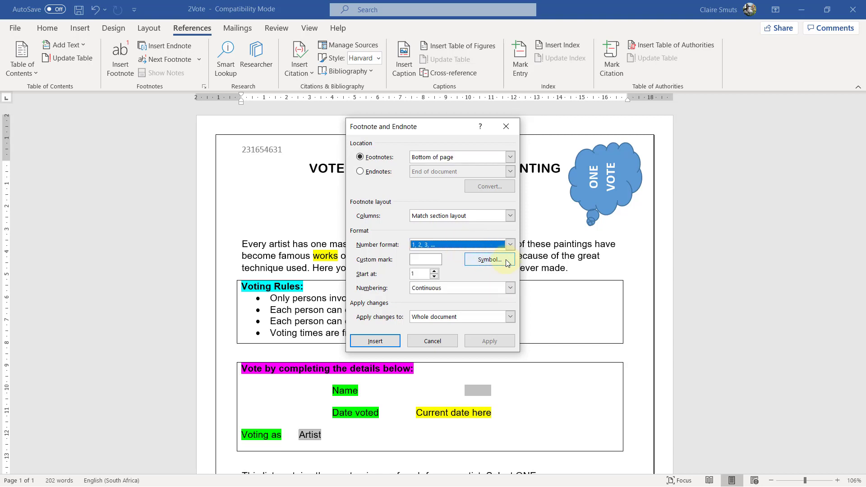
{"action": "mouse_move", "coordinate": [498, 307]}
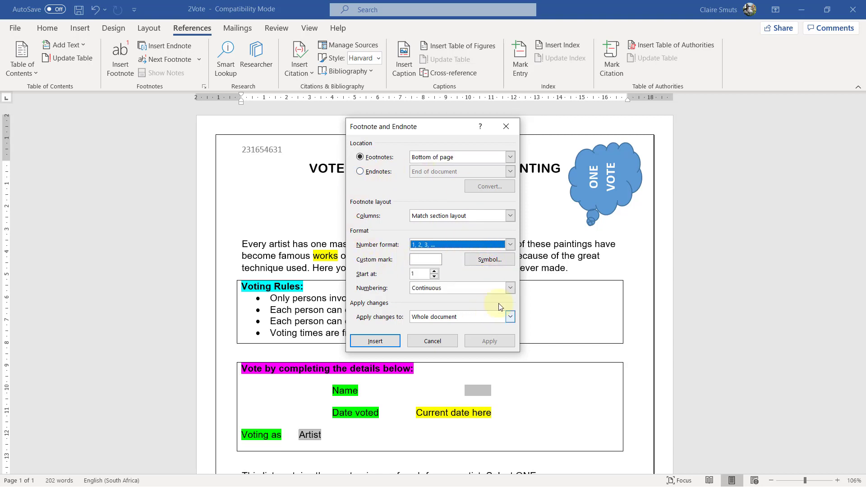
{"action": "mouse_move", "coordinate": [452, 298]}
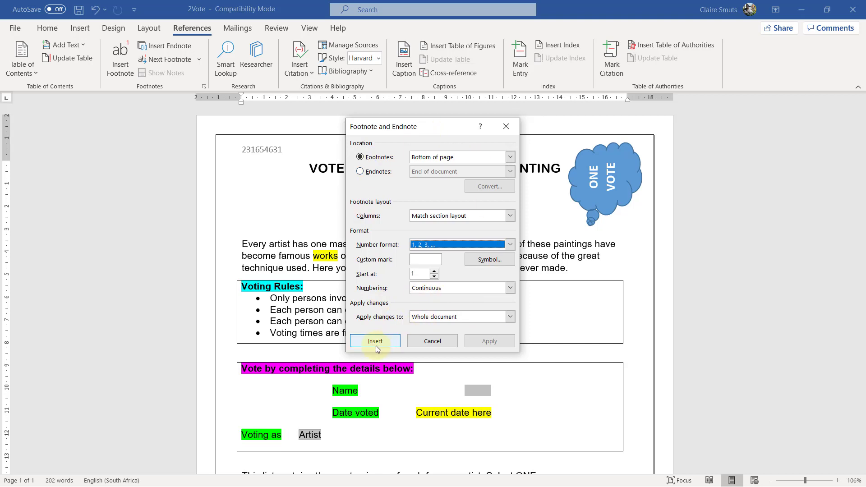
{"action": "left_click", "coordinate": [375, 342]}
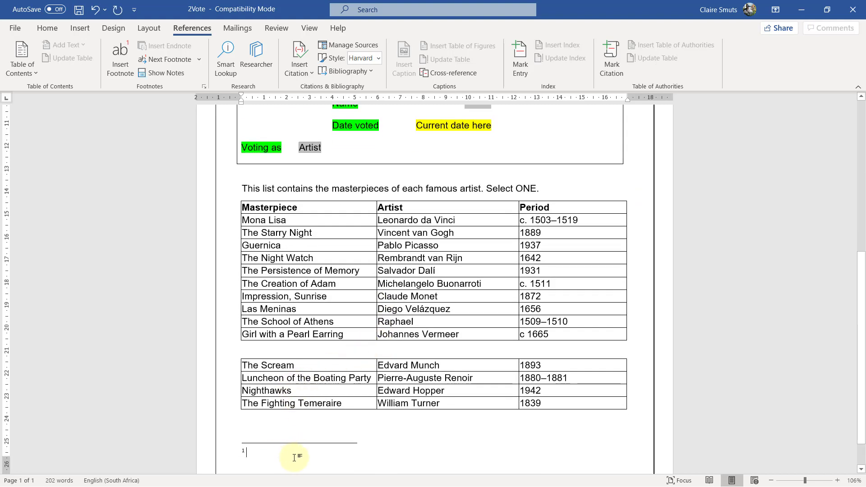
Type 'Impression.org' as the footnote text
{"action": "type", "text": "Impressio"}
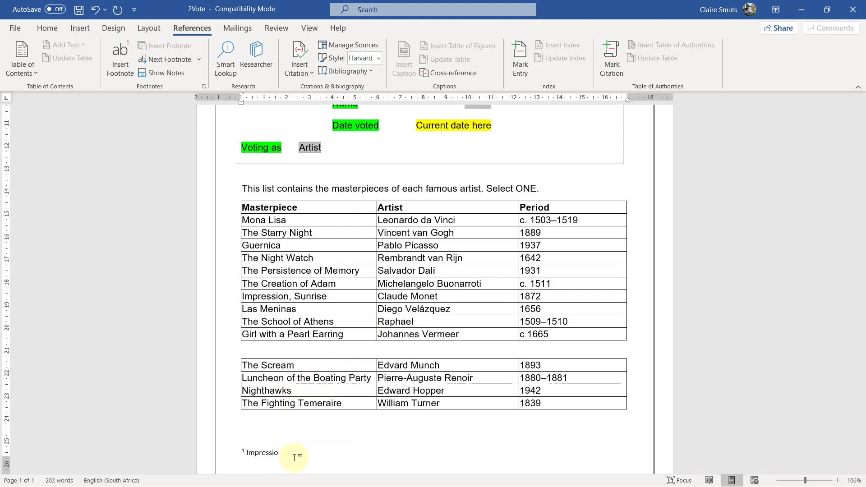
{"action": "type", "text": "n.org"}
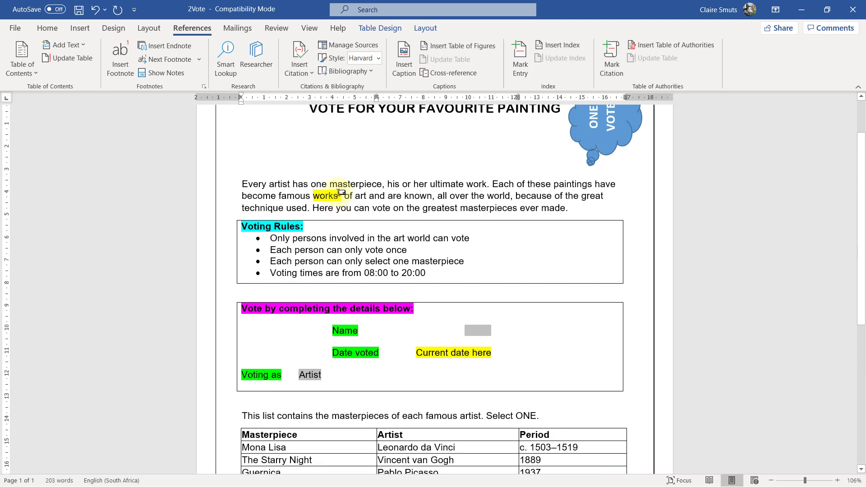
{"action": "mouse_move", "coordinate": [341, 188]}
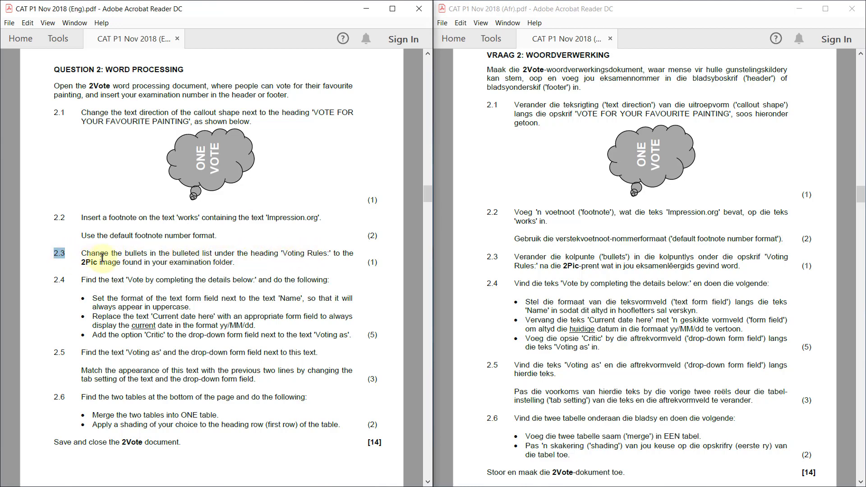
{"action": "mouse_move", "coordinate": [231, 266]}
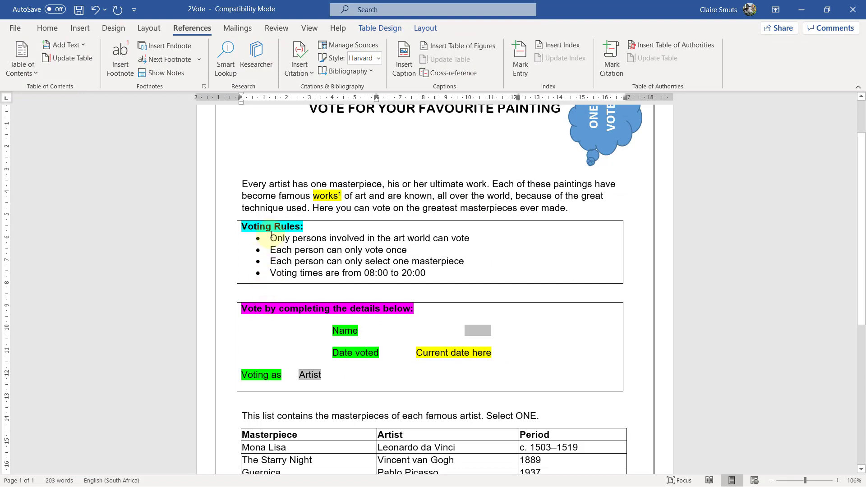
Give the four Voting Rules items a picture bullet chosen from an image file
{"action": "left_click_drag", "start_coordinate": [270, 237], "coordinate": [426, 273]}
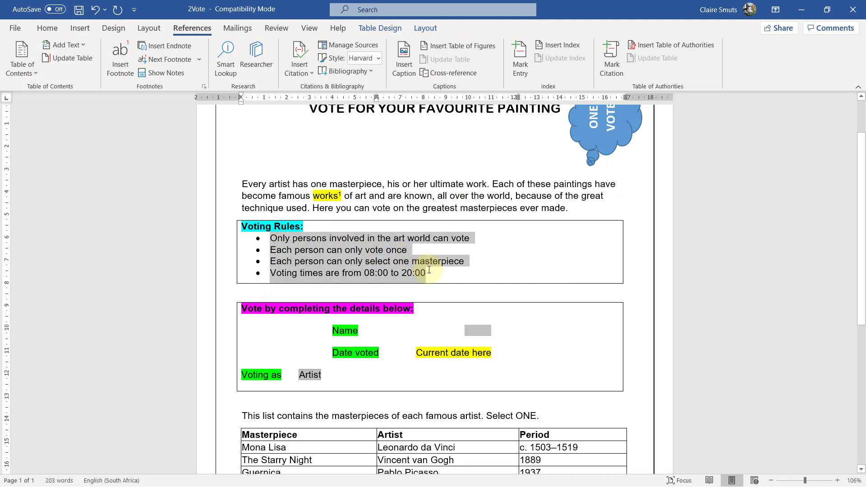
{"action": "left_click", "coordinate": [47, 27]}
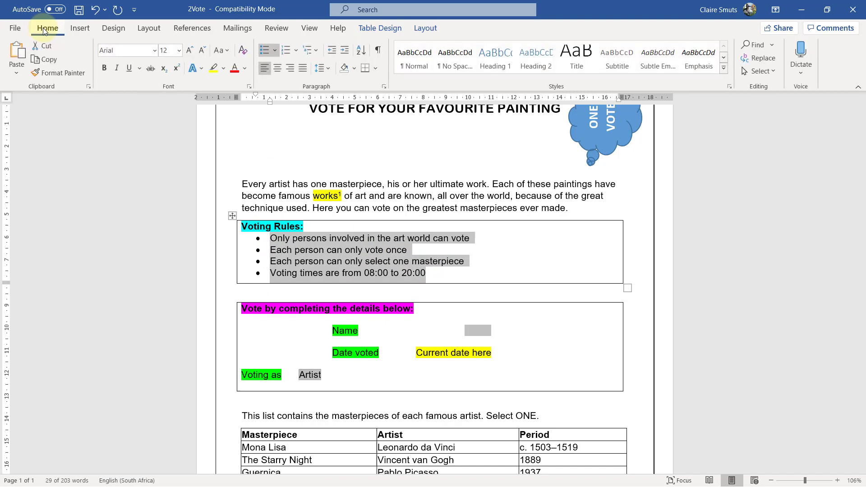
{"action": "left_click", "coordinate": [276, 50]}
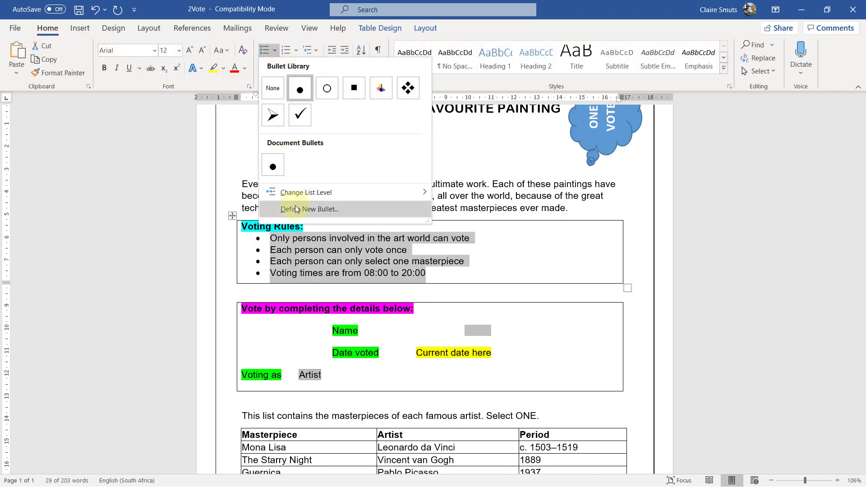
{"action": "left_click", "coordinate": [310, 209]}
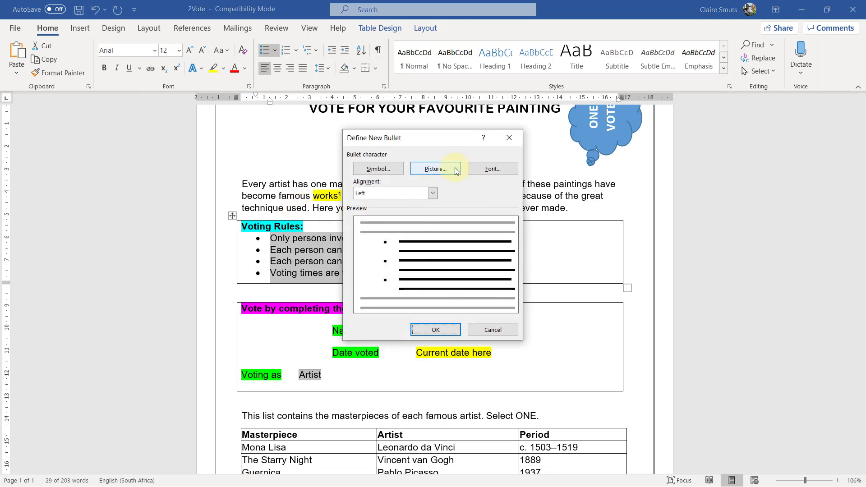
{"action": "left_click", "coordinate": [436, 168]}
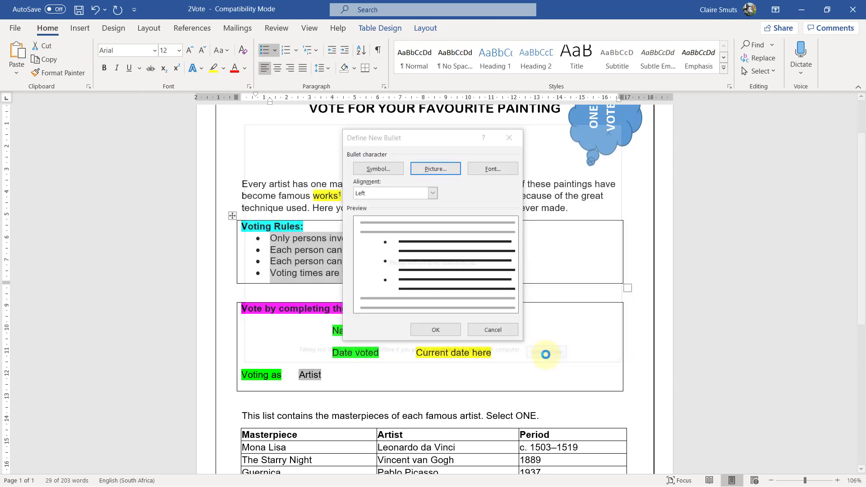
{"action": "left_click", "coordinate": [436, 168]}
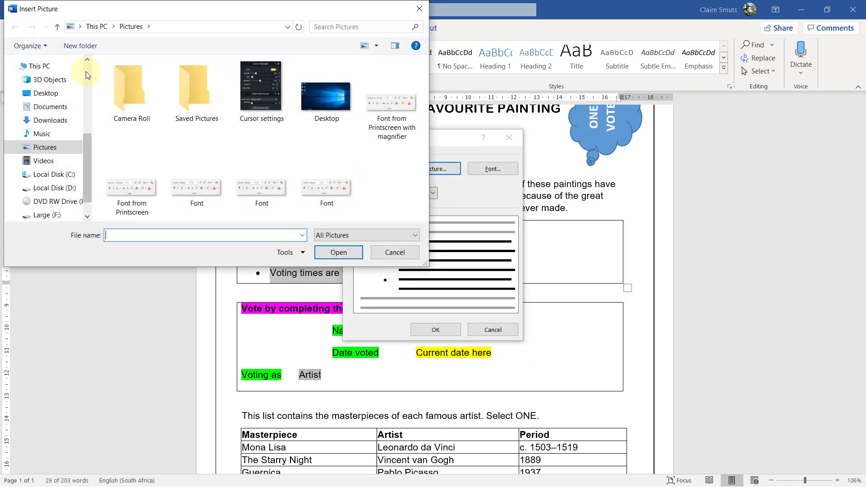
{"action": "left_click", "coordinate": [87, 60]}
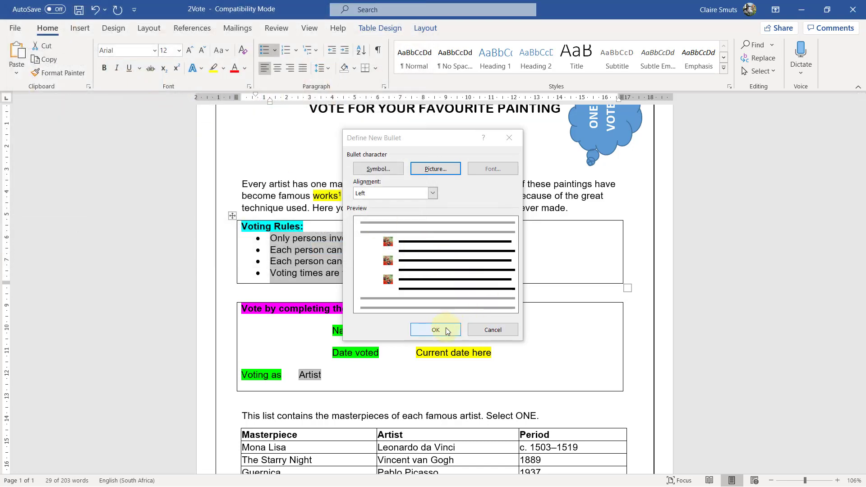
{"action": "left_click", "coordinate": [436, 330]}
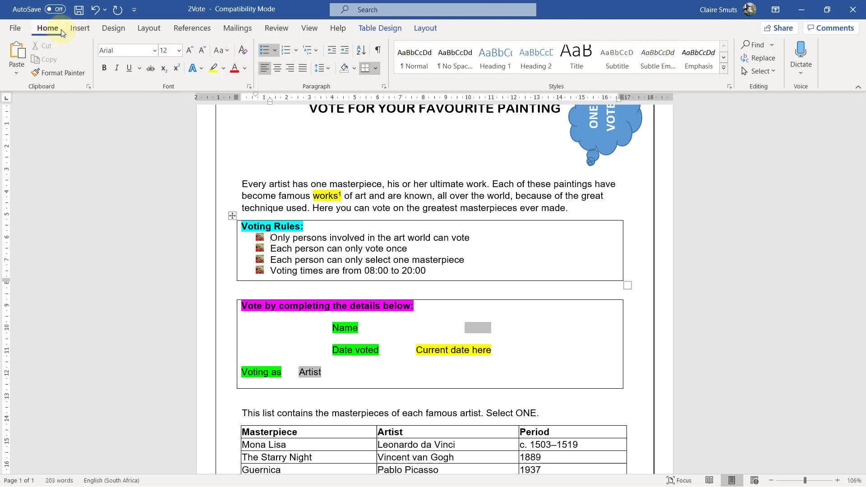
{"action": "left_click", "coordinate": [80, 28]}
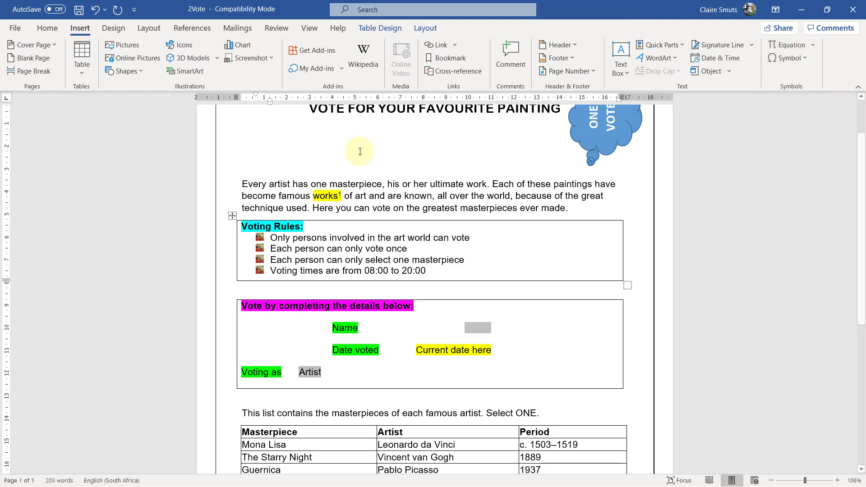
{"action": "mouse_move", "coordinate": [246, 171]}
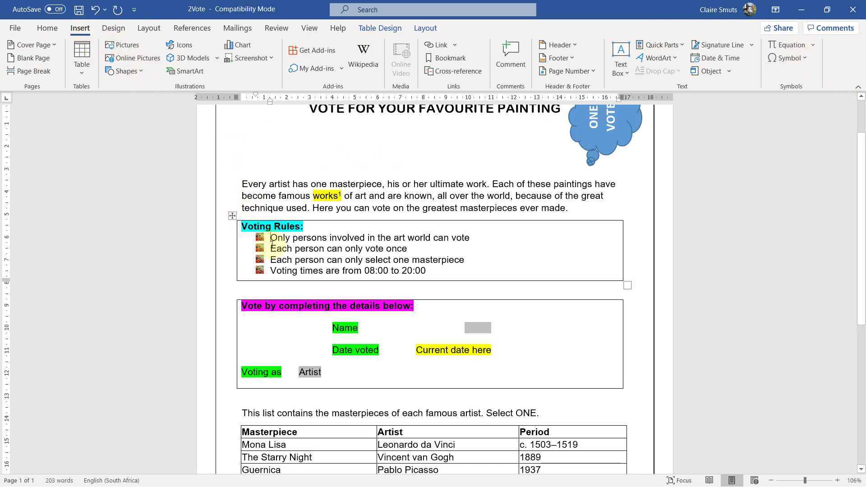
{"action": "left_click_drag", "start_coordinate": [271, 248], "coordinate": [310, 241]}
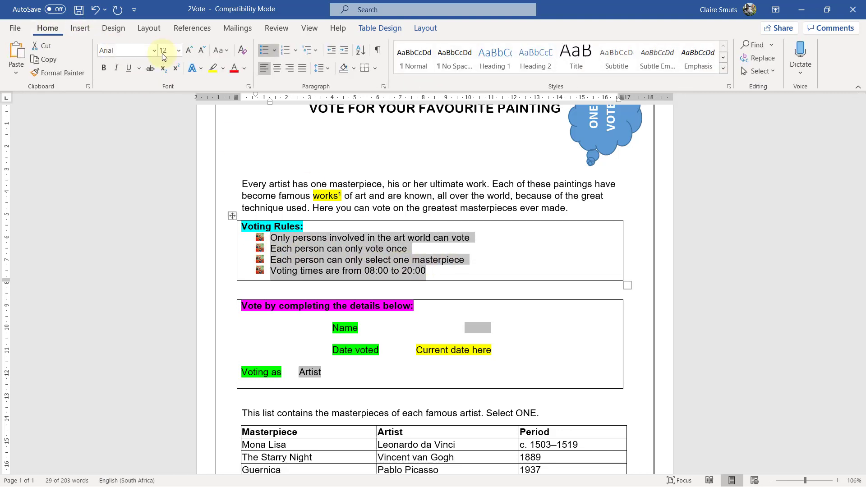
{"action": "mouse_move", "coordinate": [265, 50]}
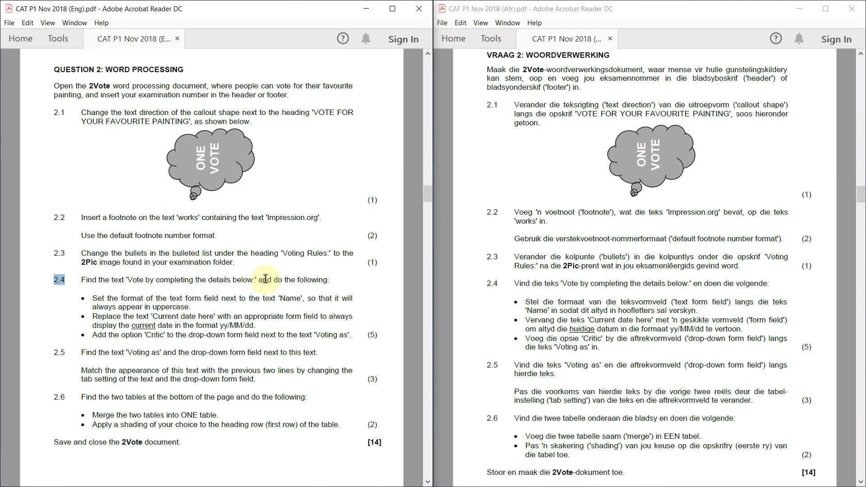
{"action": "mouse_move", "coordinate": [341, 284]}
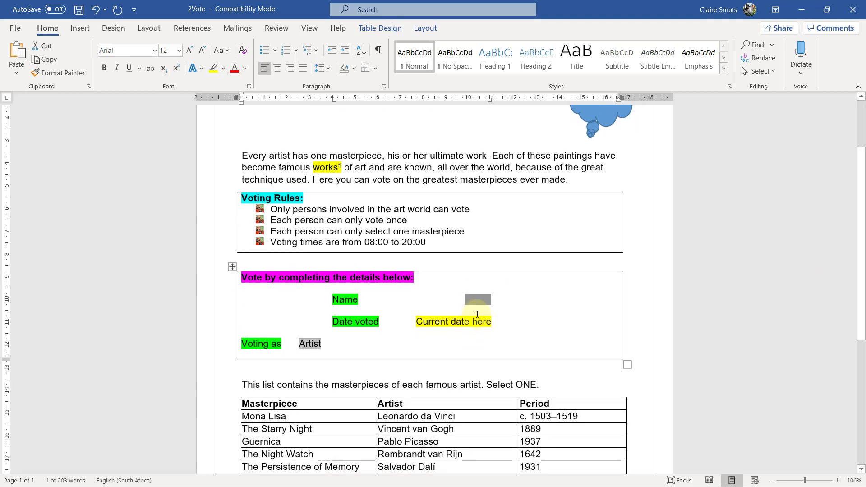
Tick Developer in Customize the Ribbon to add the Developer tab
{"action": "scroll", "scroll_direction": "down", "scroll_amount": 3}
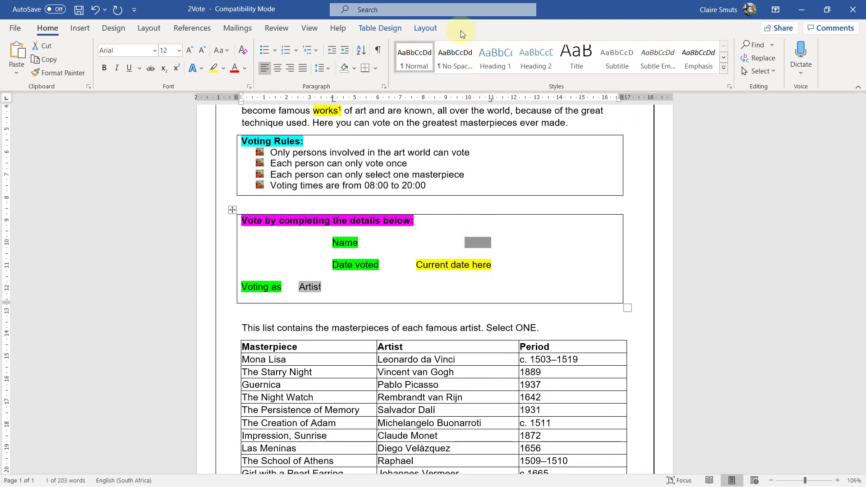
{"action": "right_click", "coordinate": [425, 28]}
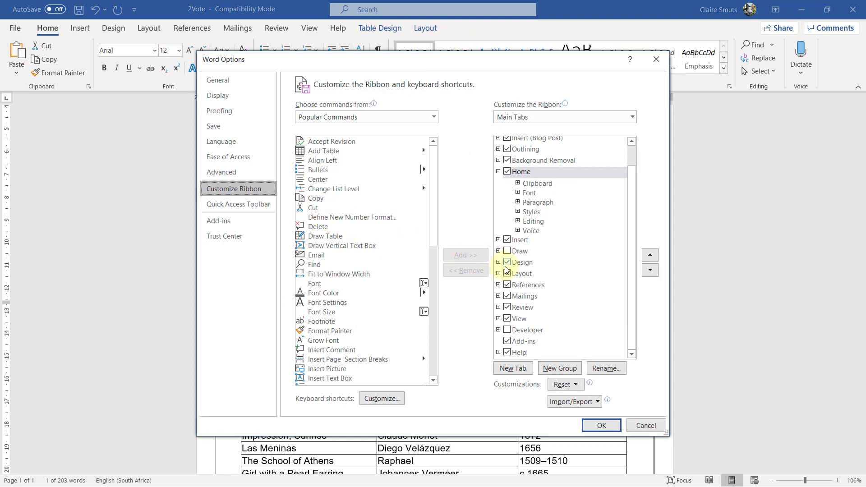
{"action": "left_click", "coordinate": [507, 330]}
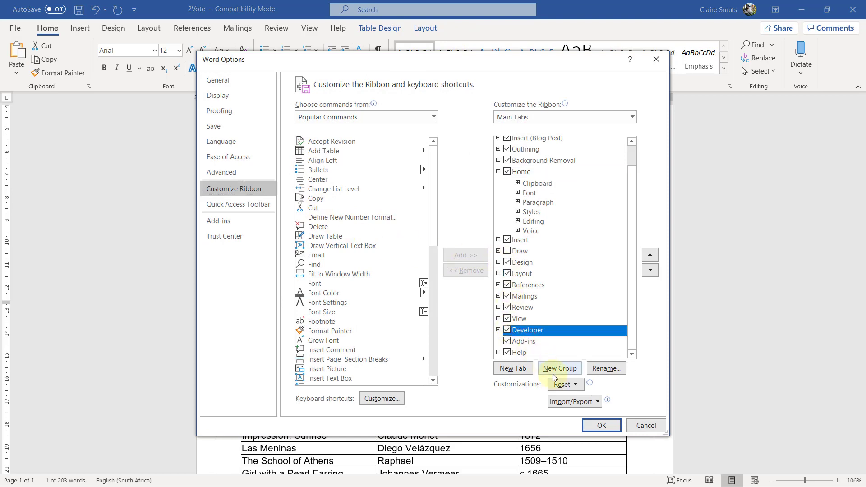
{"action": "left_click", "coordinate": [601, 426]}
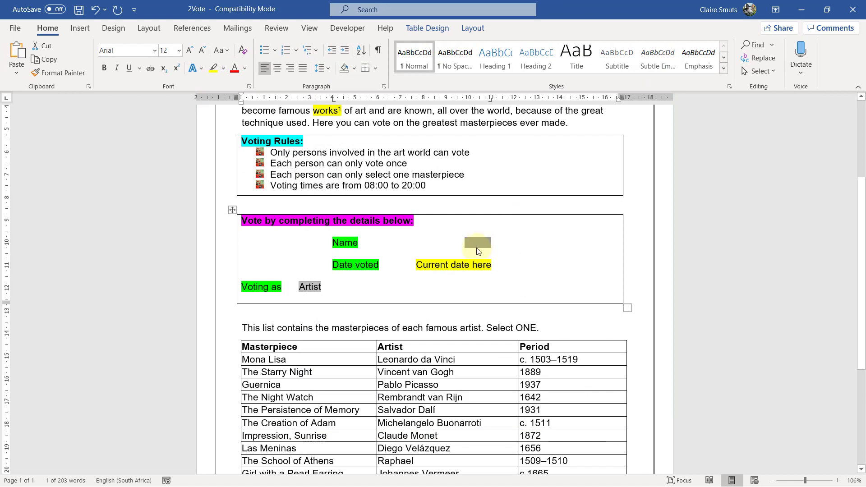
Set the Name text form field's text format to Uppercase
{"action": "double_click", "coordinate": [477, 245]}
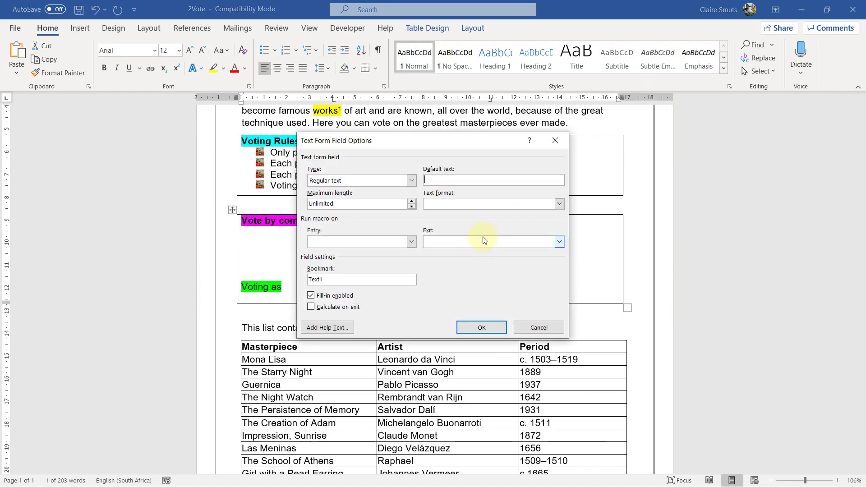
{"action": "left_click", "coordinate": [559, 204]}
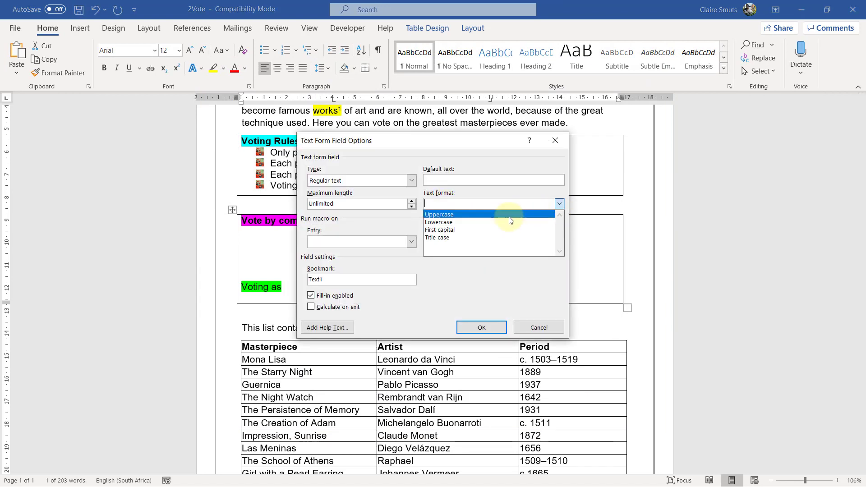
{"action": "left_click", "coordinate": [439, 215]}
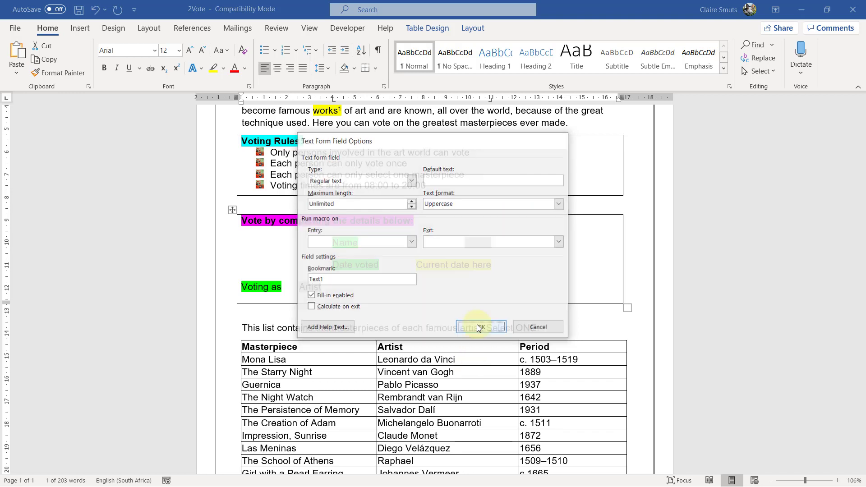
{"action": "left_click", "coordinate": [480, 327]}
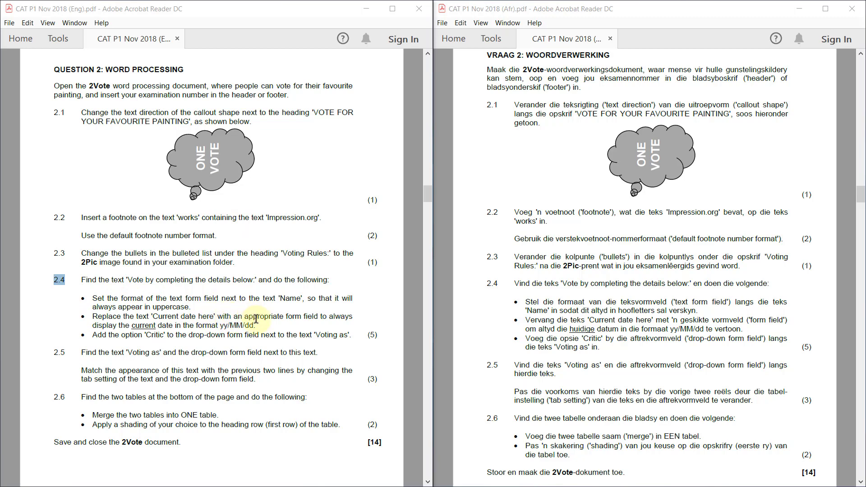
{"action": "mouse_move", "coordinate": [323, 316]}
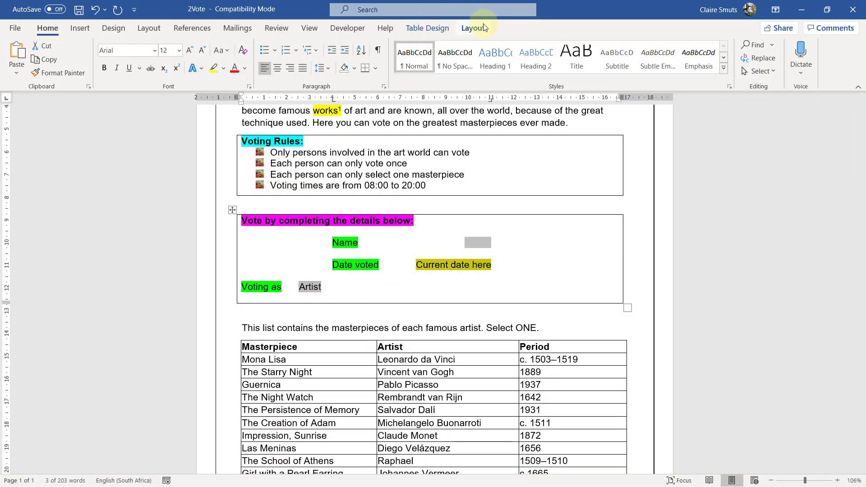
Insert a legacy text form field of type Current date formatted yy/MM/dd
{"action": "left_click", "coordinate": [348, 28]}
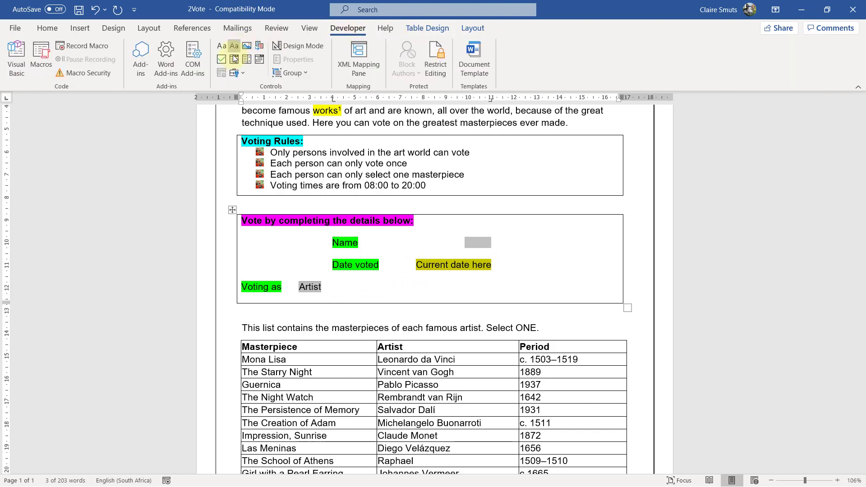
{"action": "left_click", "coordinate": [233, 72]}
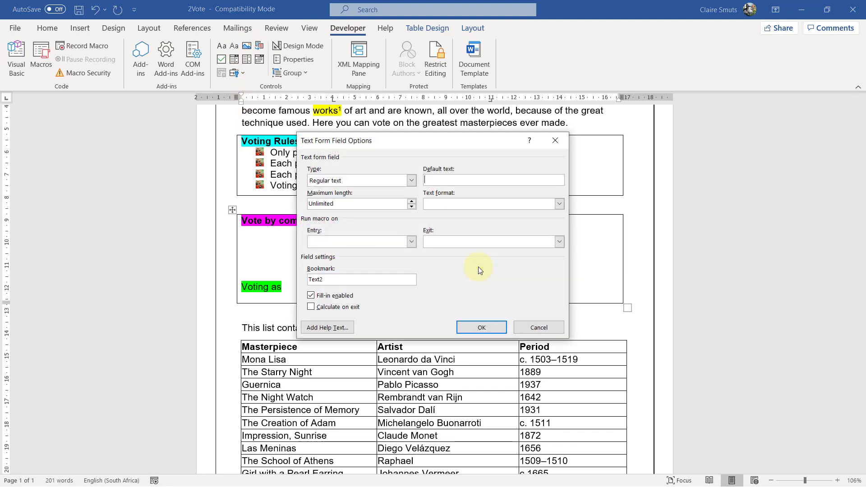
{"action": "left_click", "coordinate": [412, 181]}
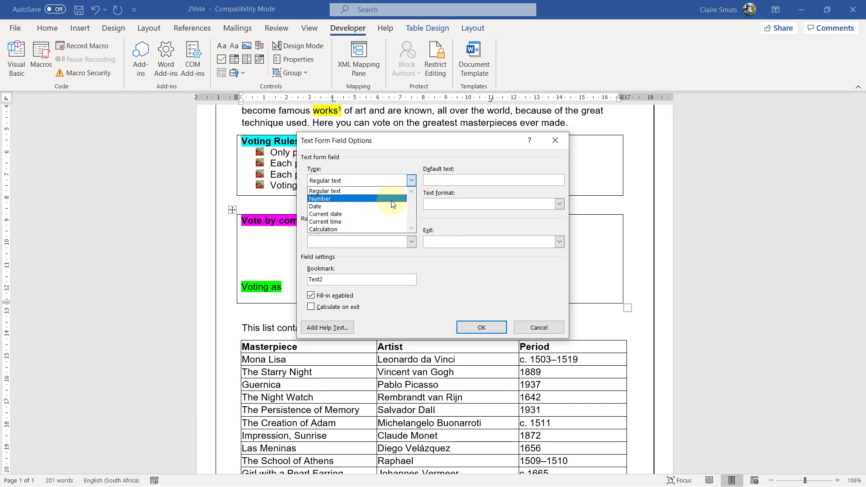
{"action": "left_click", "coordinate": [326, 215]}
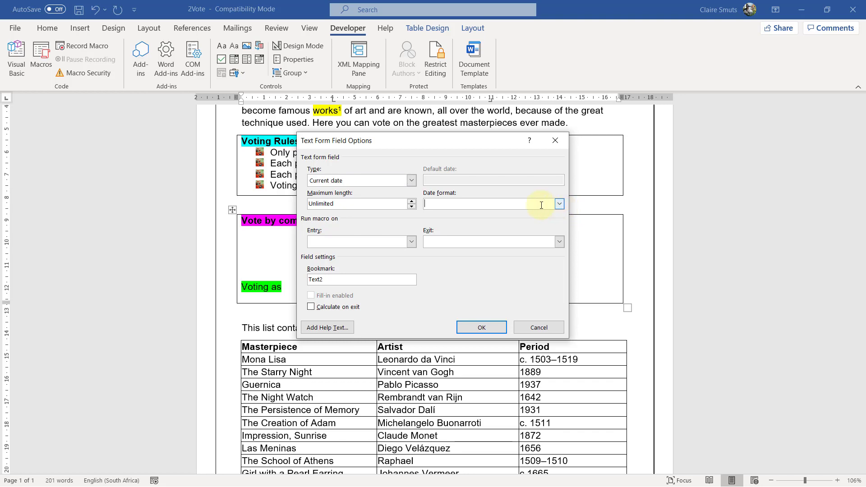
{"action": "type", "text": "yy/MM/dd"}
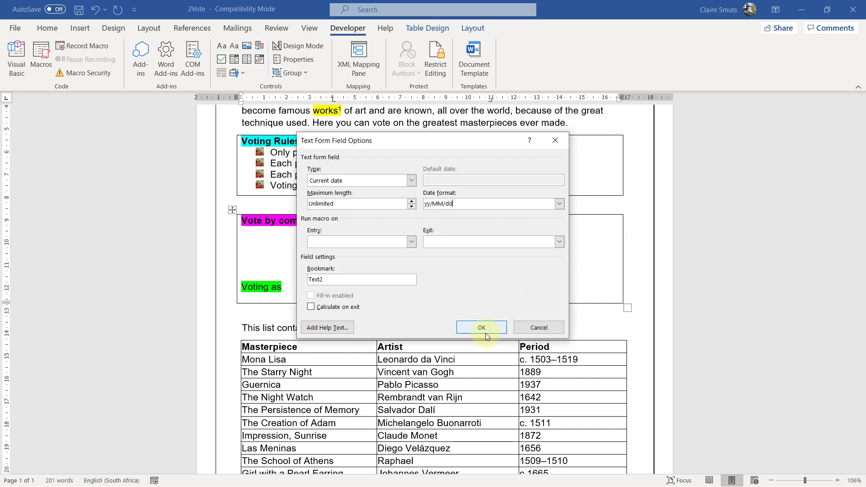
{"action": "left_click", "coordinate": [481, 327]}
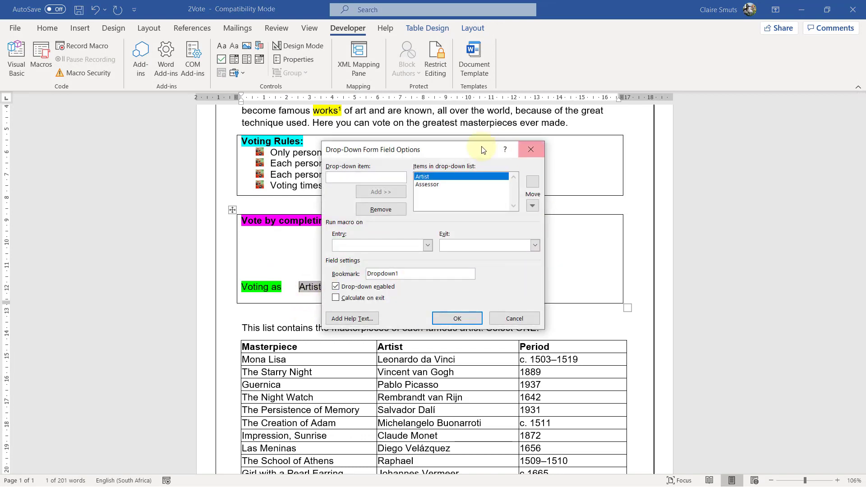
Add 'Critic' to the Voting as drop-down field's item list
{"action": "type", "text": "c"}
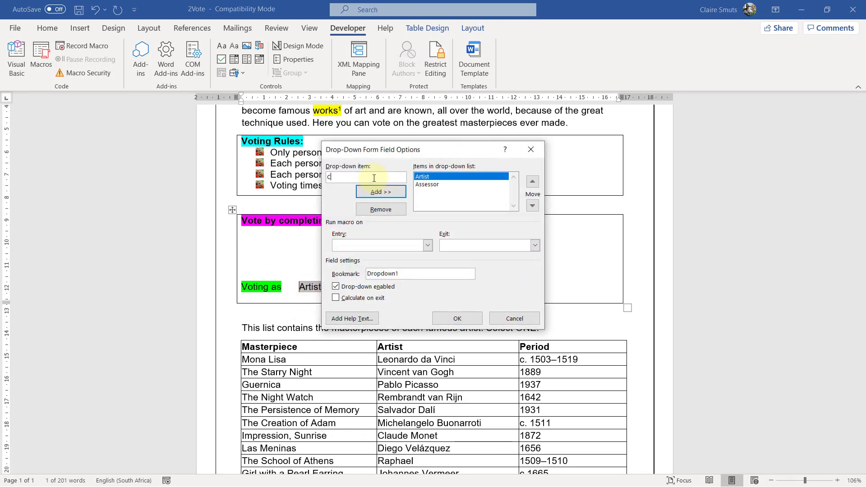
{"action": "type", "text": "ritic"}
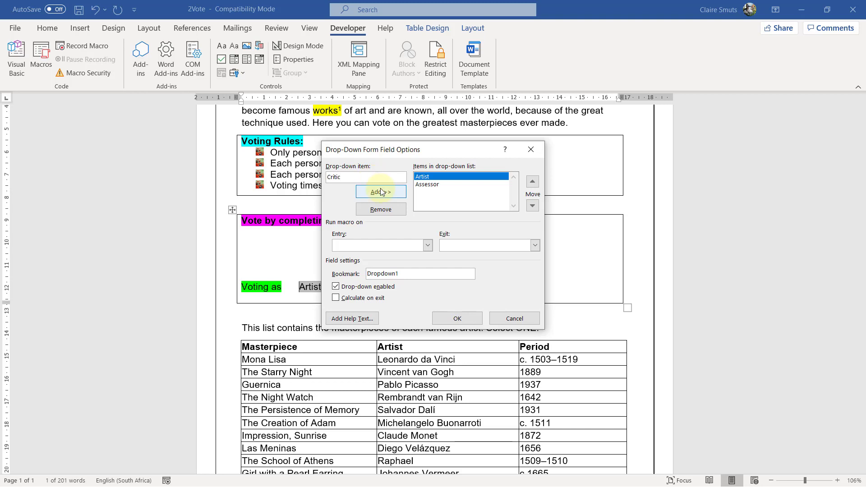
{"action": "left_click", "coordinate": [457, 318]}
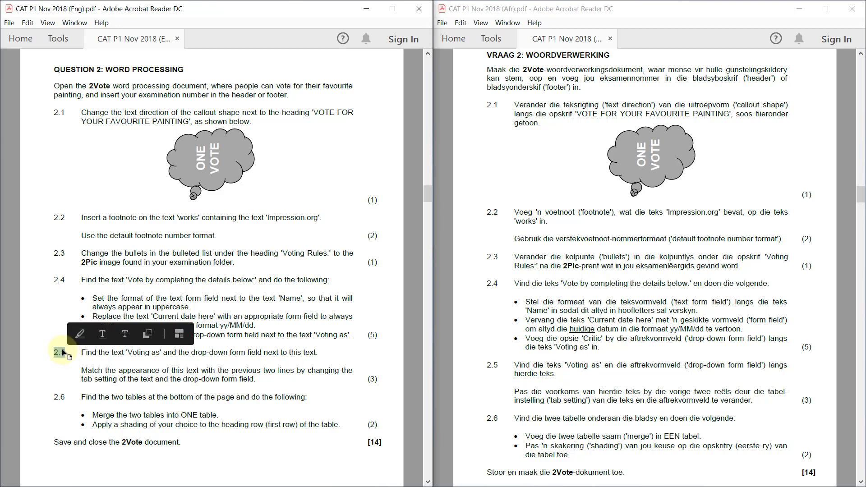
{"action": "left_click", "coordinate": [61, 352]}
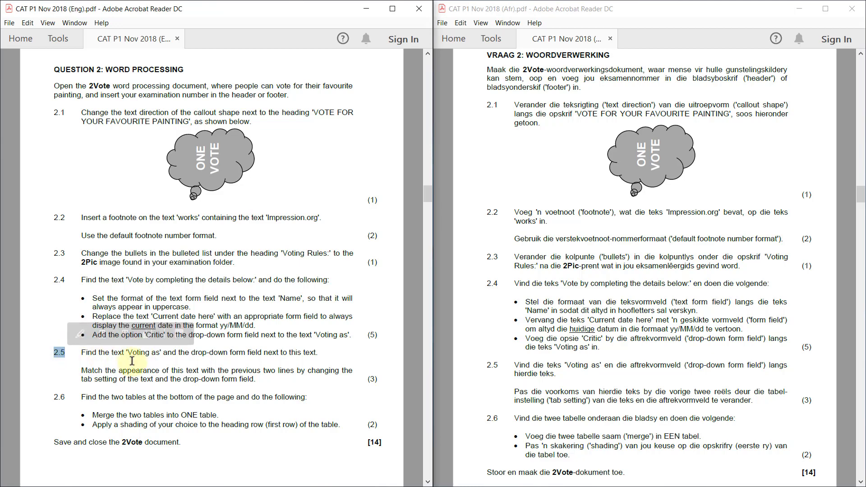
{"action": "mouse_move", "coordinate": [299, 357]}
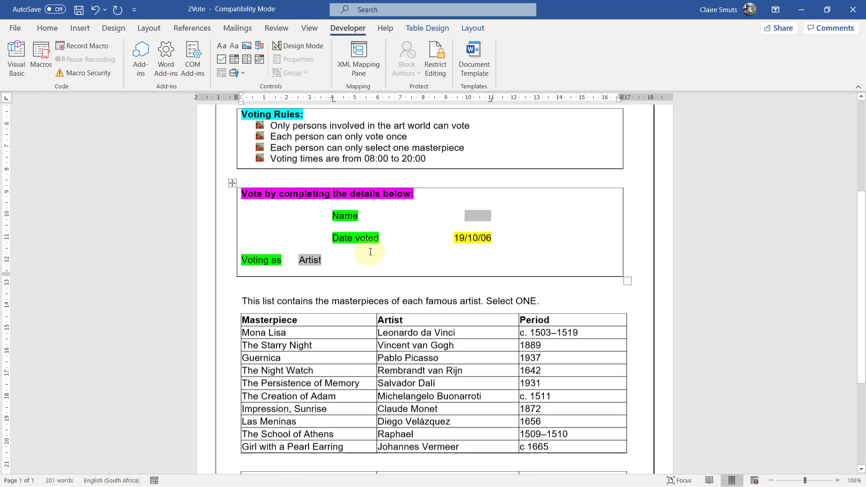
Show formatting marks to reveal the tabs in the Name, Date voted and Voting as lines
{"action": "scroll", "scroll_direction": "down", "scroll_amount": 3}
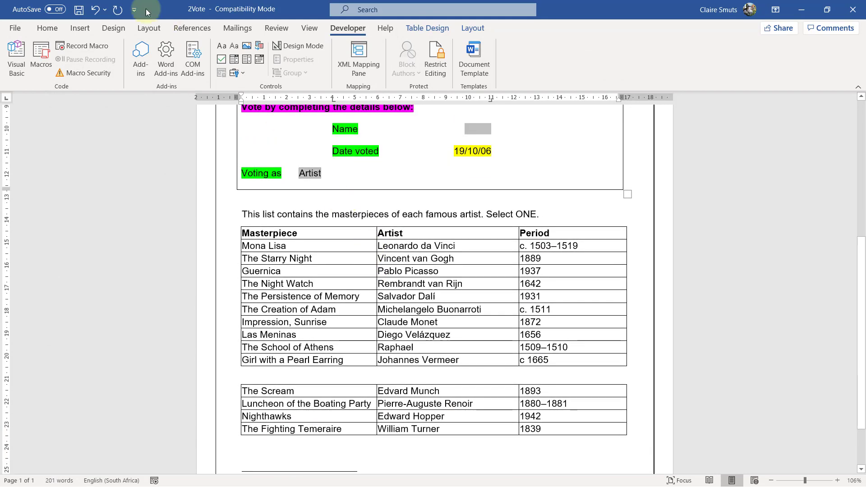
{"action": "left_click", "coordinate": [47, 28]}
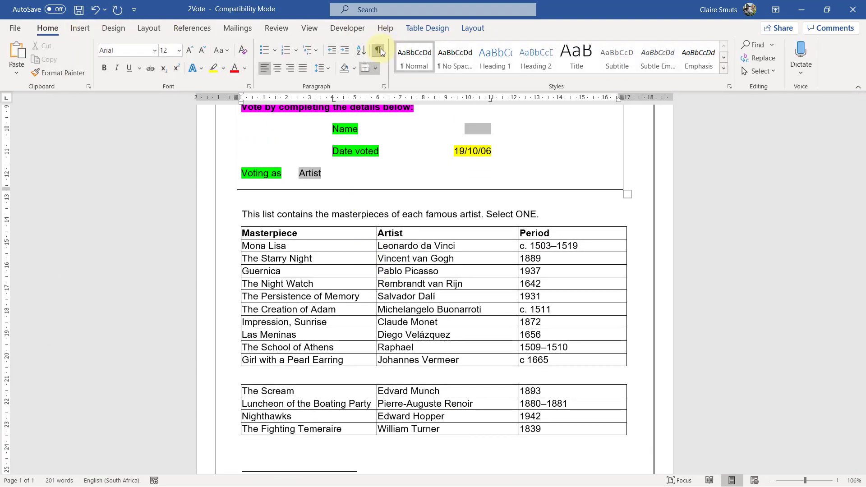
{"action": "left_click", "coordinate": [378, 51]}
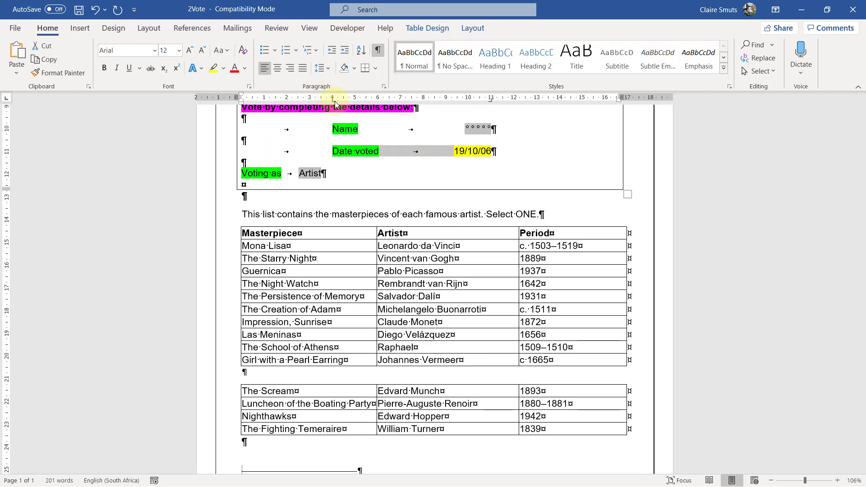
{"action": "mouse_move", "coordinate": [333, 101]}
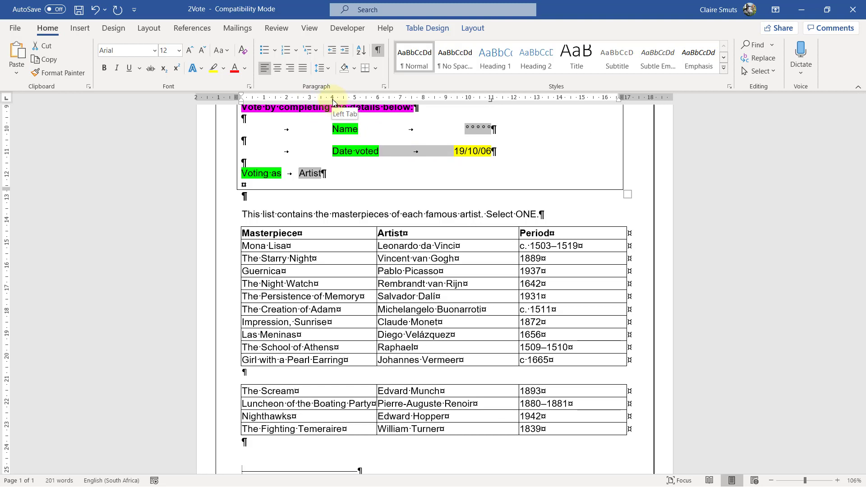
{"action": "mouse_move", "coordinate": [508, 105]}
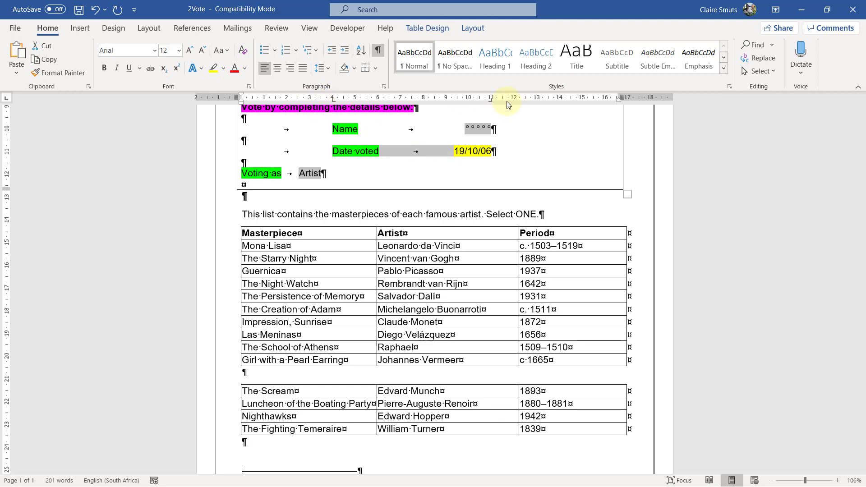
{"action": "mouse_move", "coordinate": [490, 105]}
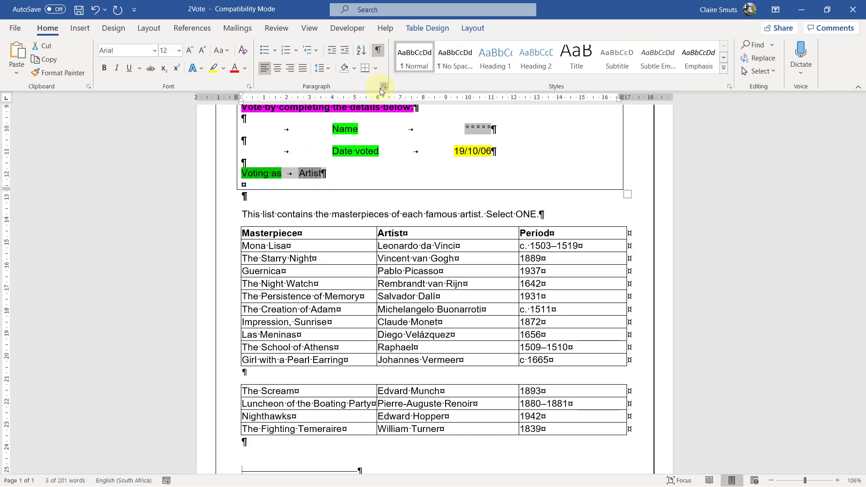
Add a 4 cm left tab stop and an 11 cm right tab stop to the Voting as paragraph
{"action": "left_click", "coordinate": [383, 86]}
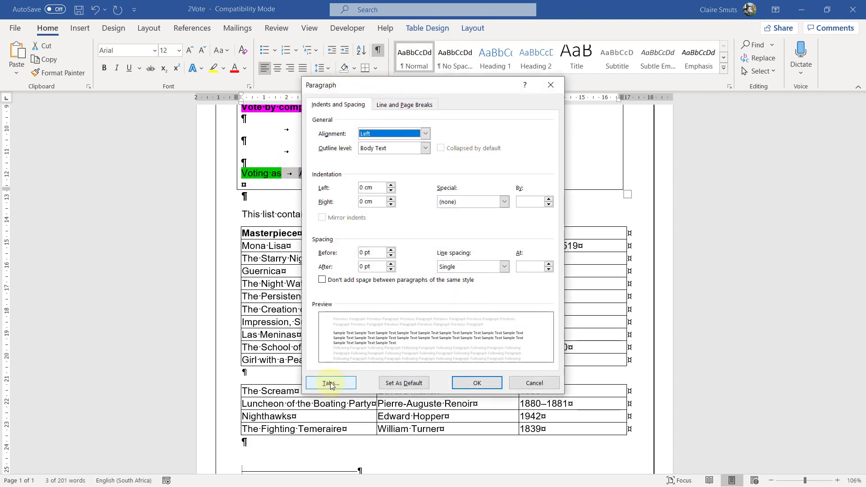
{"action": "left_click", "coordinate": [330, 383]}
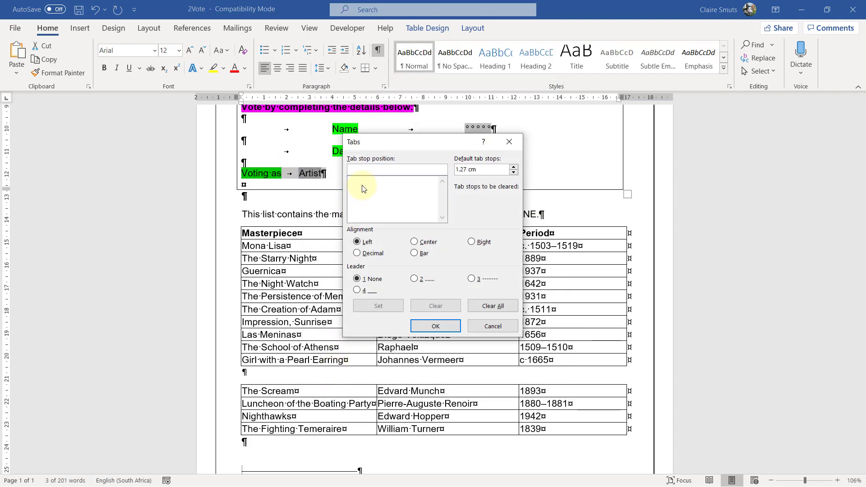
{"action": "type", "text": "4cm"}
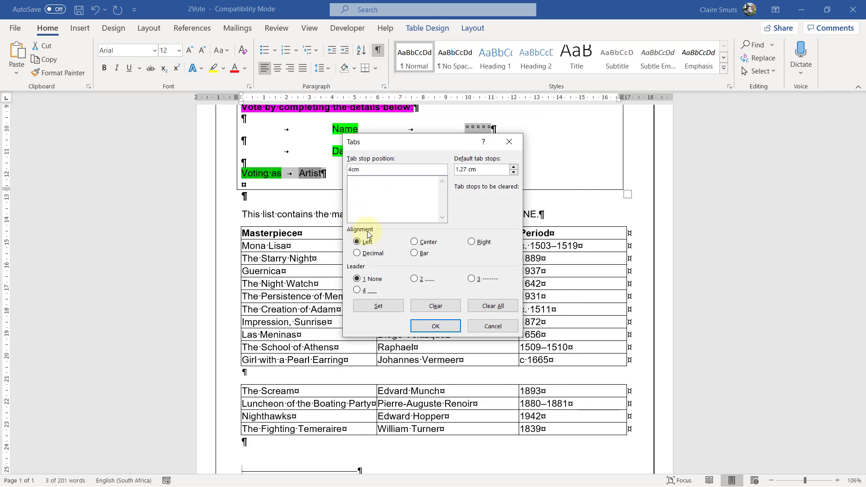
{"action": "left_click", "coordinate": [378, 306]}
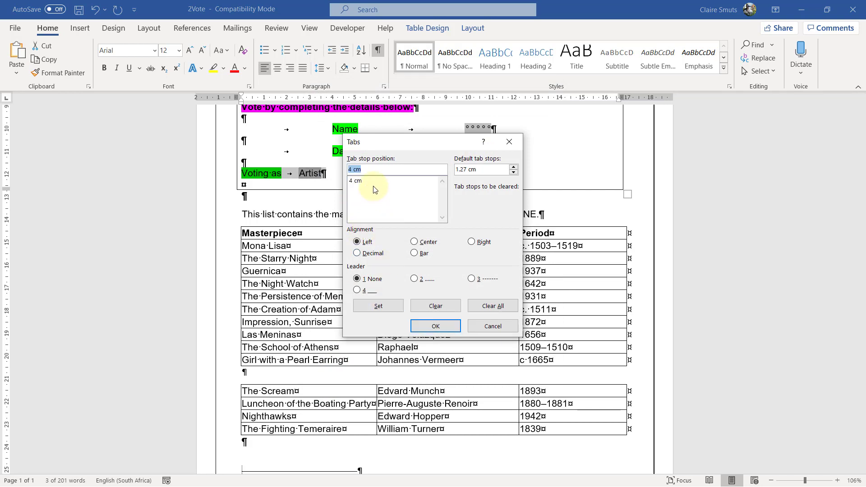
{"action": "type", "text": "11"}
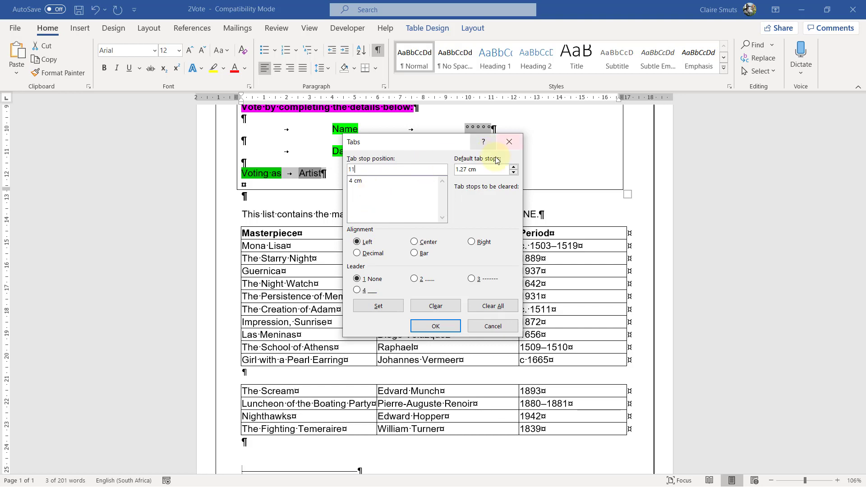
{"action": "left_click", "coordinate": [378, 306]}
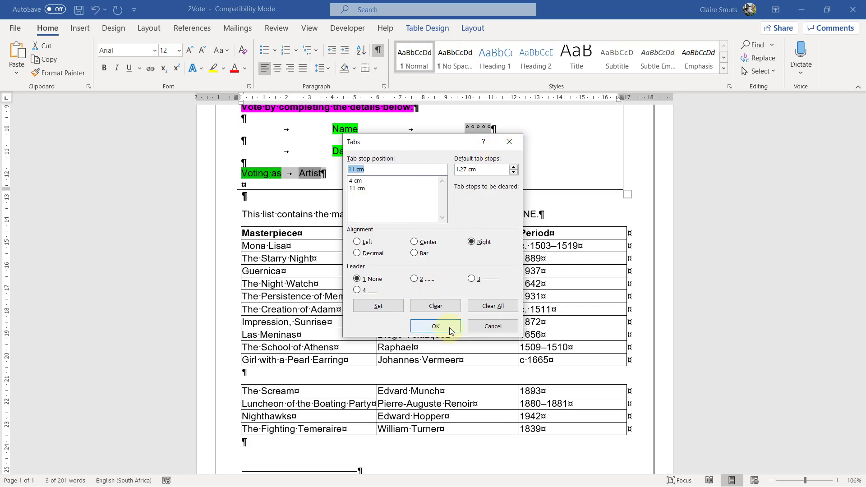
{"action": "left_click", "coordinate": [436, 325]}
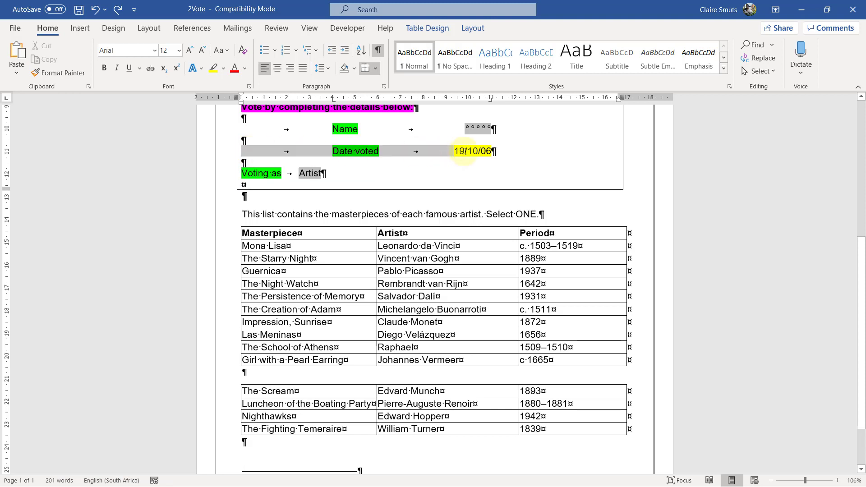
Copy the Date voted line's formatting with Format Painter for the Voting as line
{"action": "left_click", "coordinate": [58, 72]}
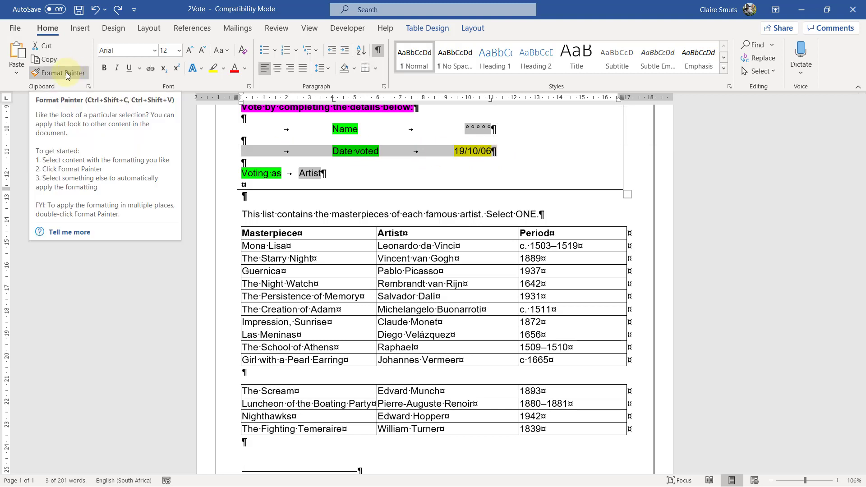
{"action": "left_click", "coordinate": [59, 72]}
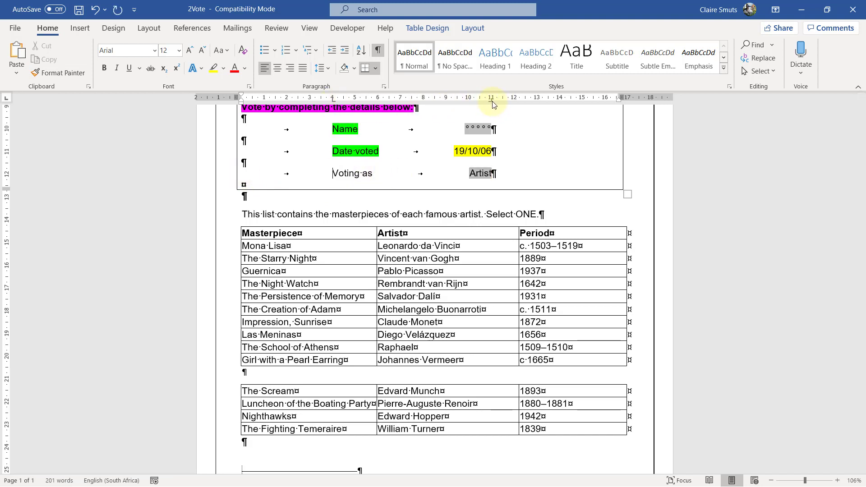
{"action": "mouse_move", "coordinate": [492, 102]}
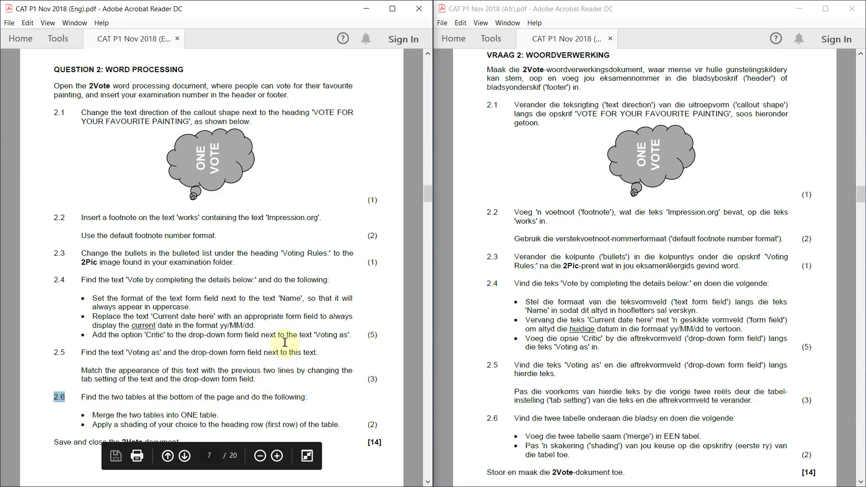
{"action": "mouse_move", "coordinate": [812, 263]}
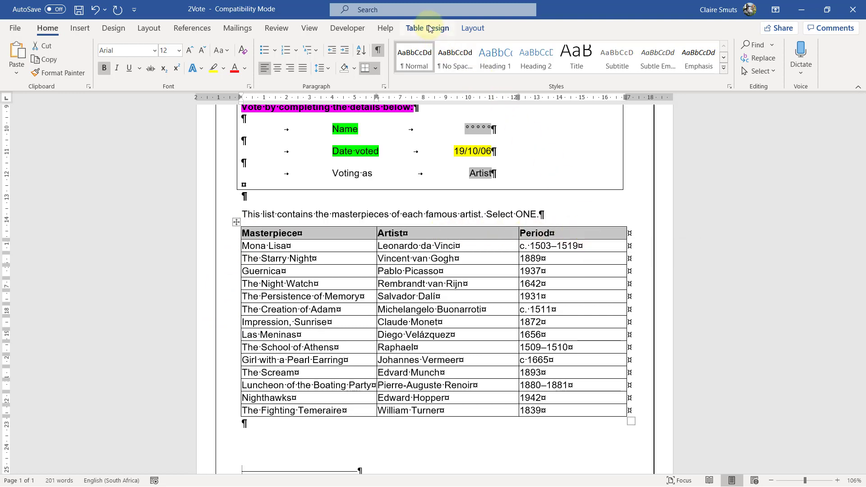
Shade the merged table's heading row blue via Table Design and save 2Vote
{"action": "left_click", "coordinate": [446, 50]}
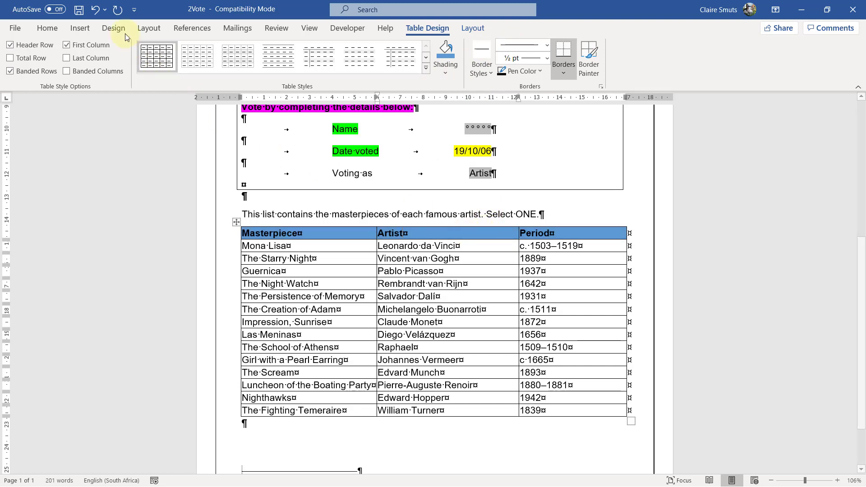
{"action": "mouse_move", "coordinate": [79, 9]}
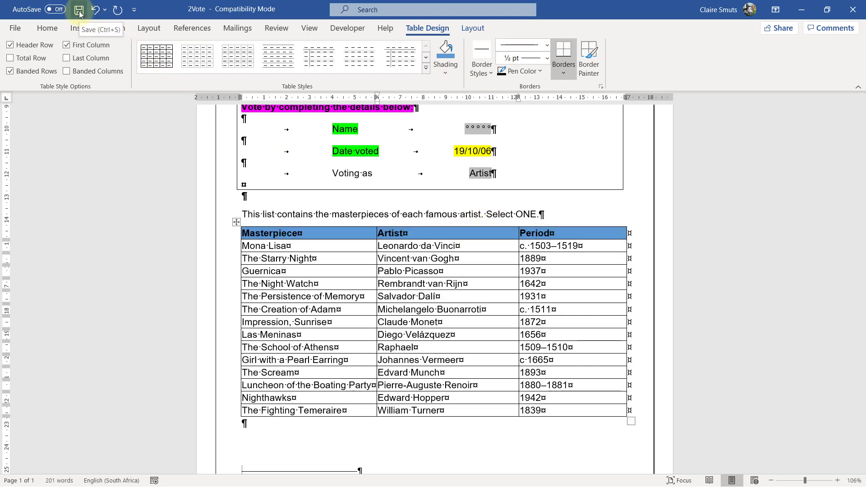
{"action": "left_click", "coordinate": [79, 9]}
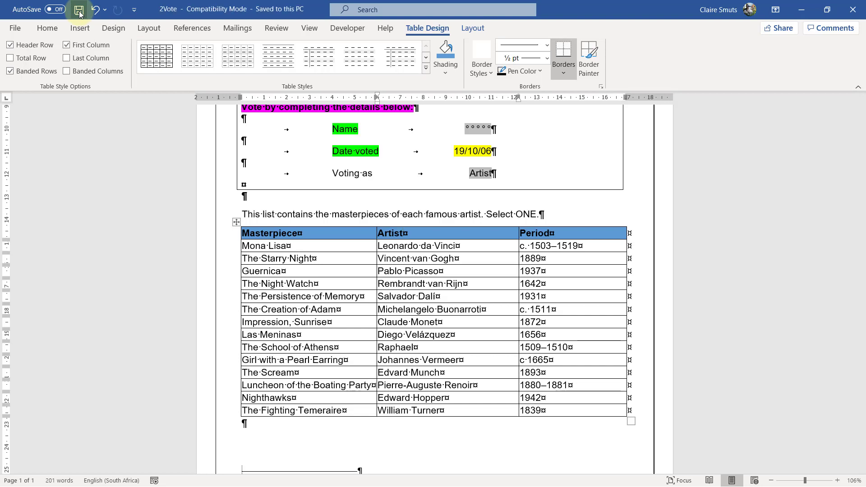